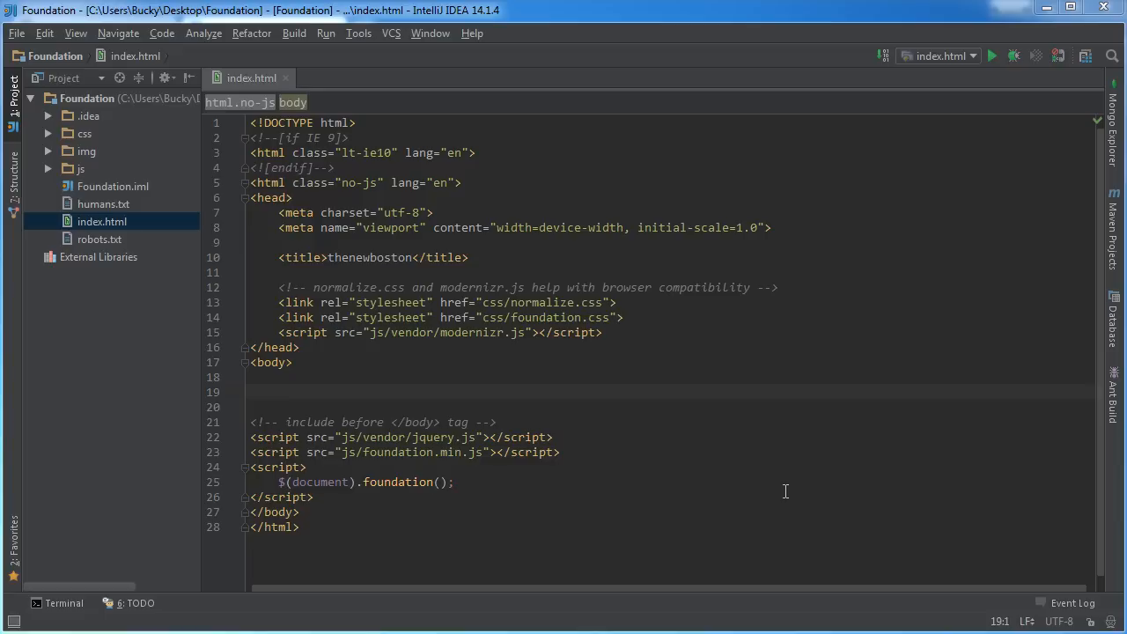
- Select all of index.html, then place the caret in the empty body and type the filler text 'fsdjfhksdajfsdaf'
{"action": "key", "text": "ctrl+a"}
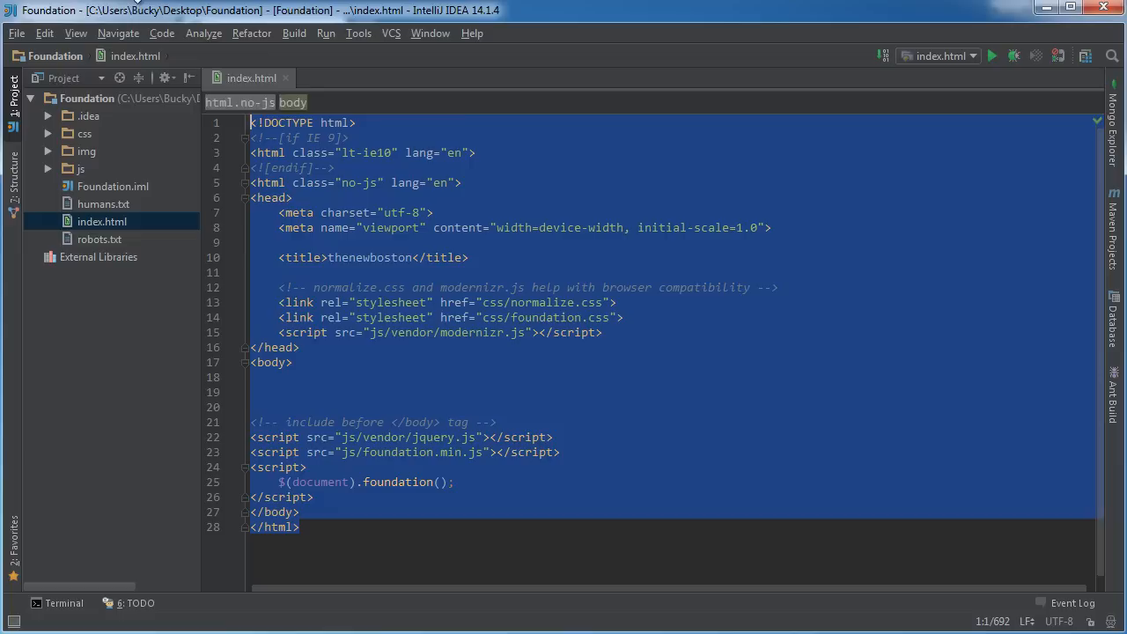
{"action": "left_click", "coordinate": [264, 391]}
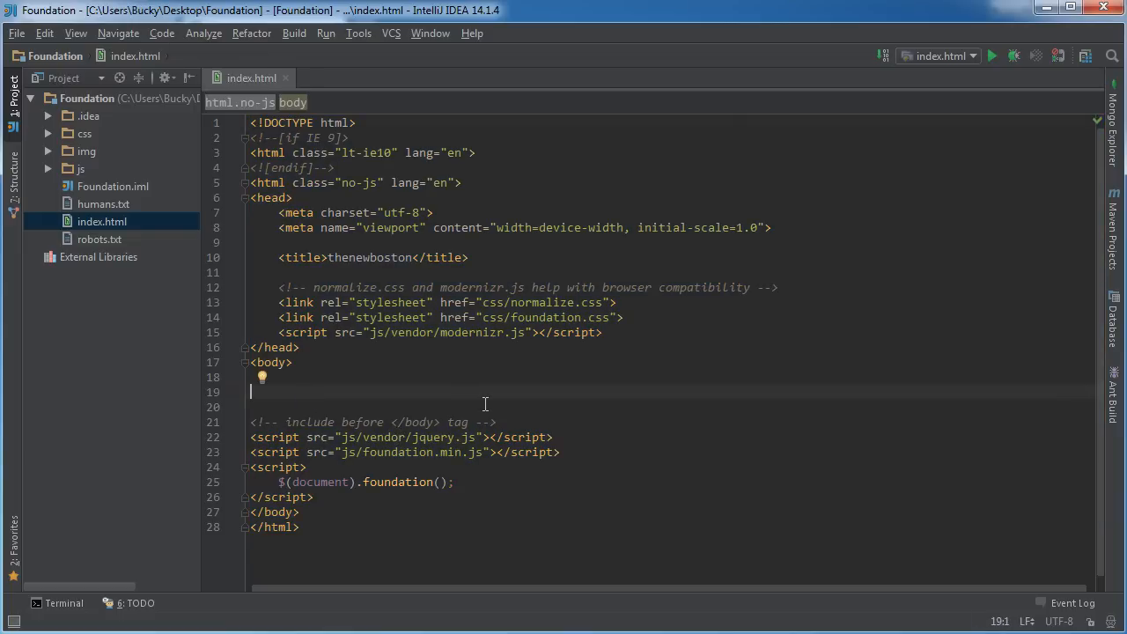
{"action": "mouse_move", "coordinate": [508, 398]}
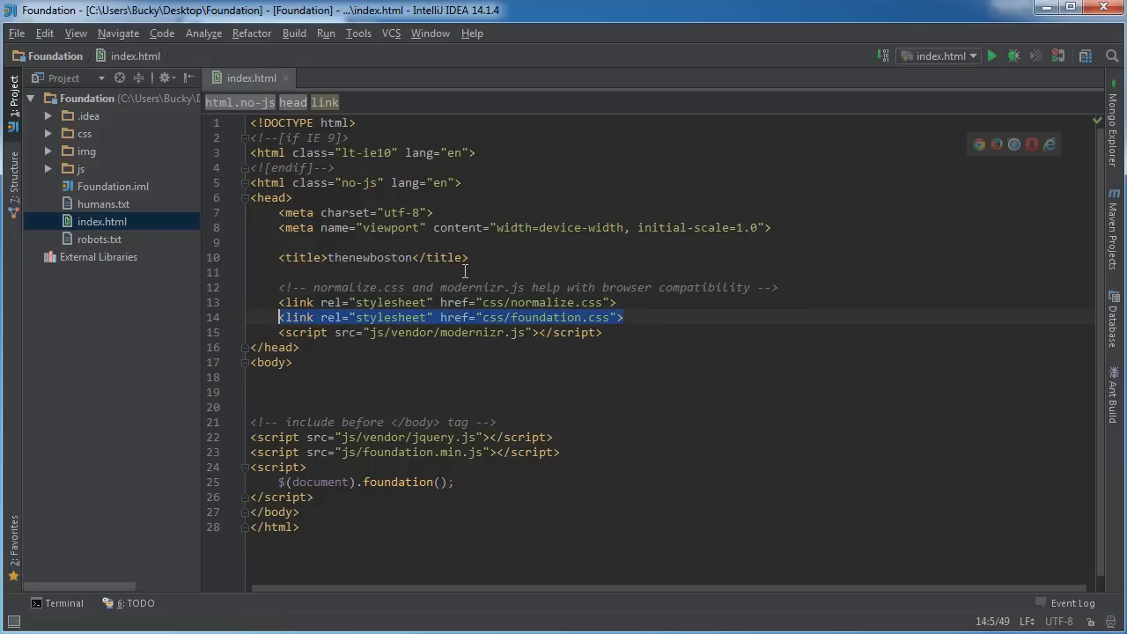
{"action": "left_click", "coordinate": [324, 391]}
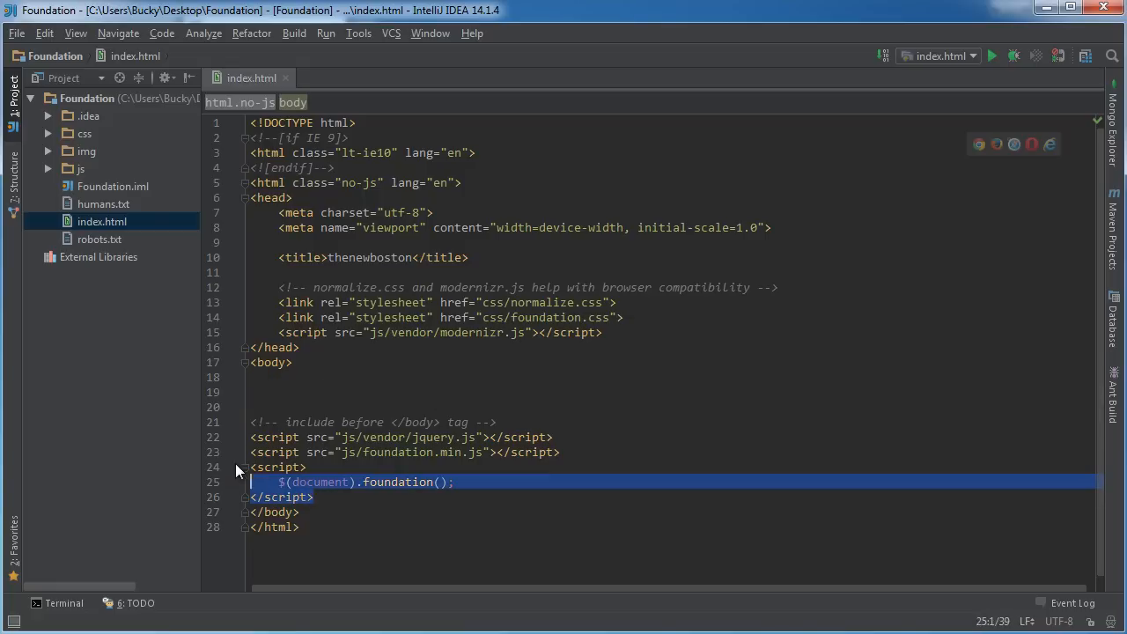
{"action": "left_click", "coordinate": [412, 391]}
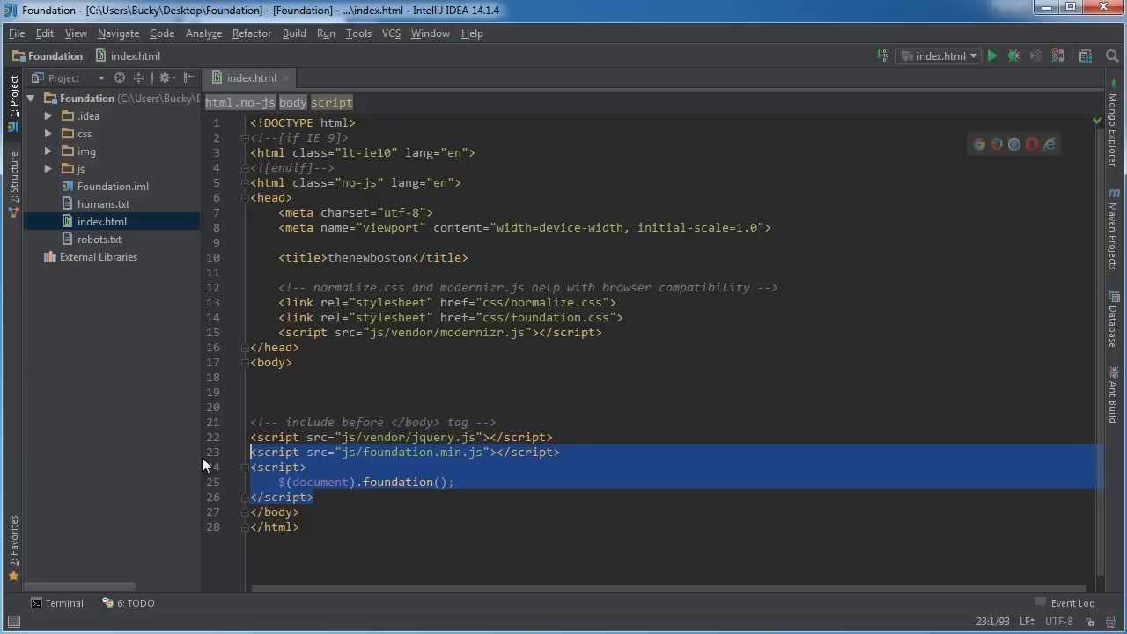
{"action": "left_click", "coordinate": [255, 391]}
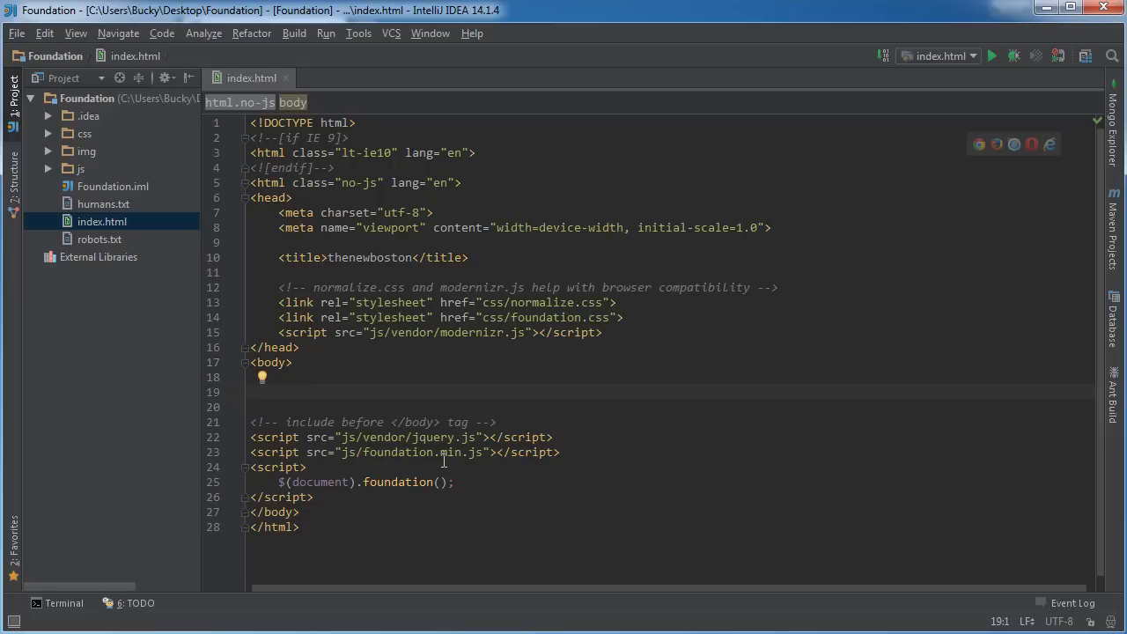
{"action": "type", "text": "fsdjfhksdajfsdaf"}
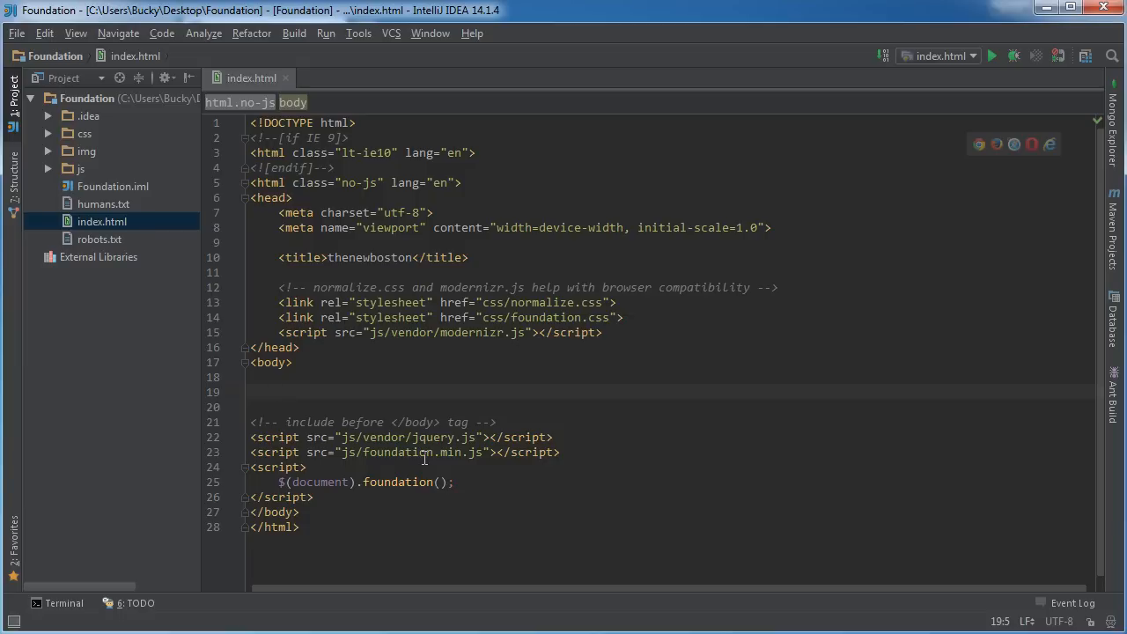
{"action": "mouse_move", "coordinate": [355, 394]}
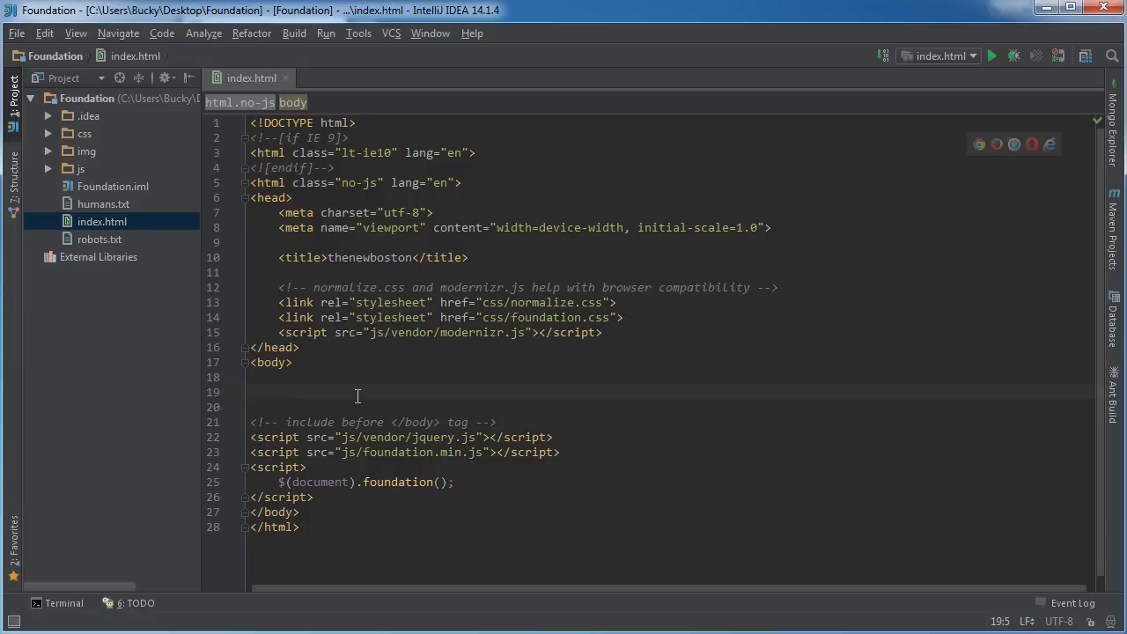
{"action": "mouse_move", "coordinate": [556, 257]}
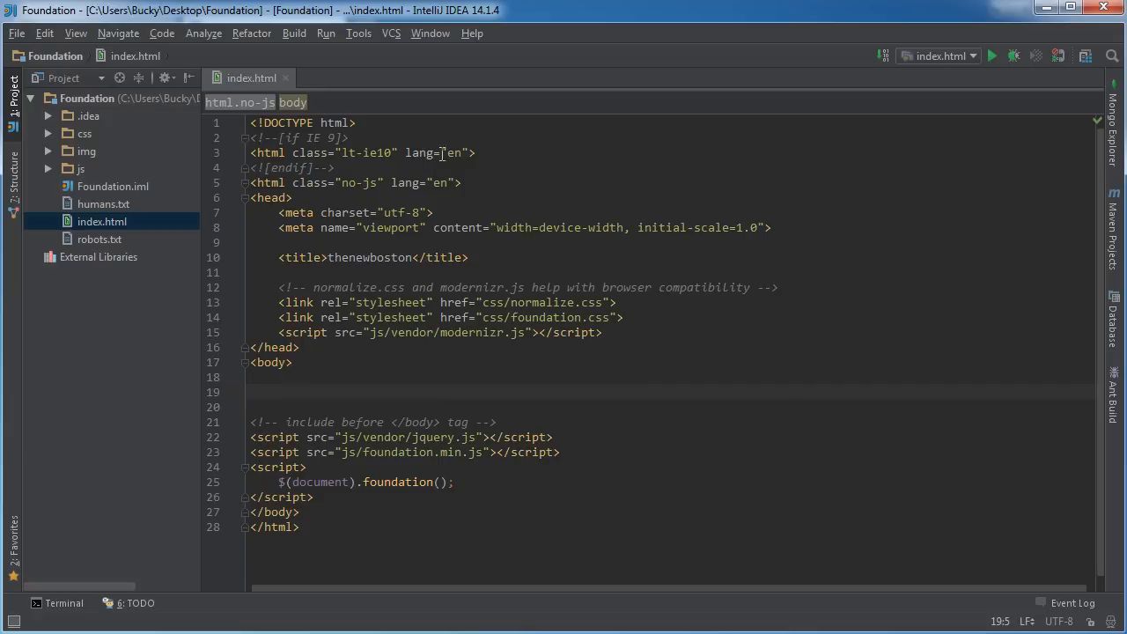
{"action": "mouse_move", "coordinate": [977, 299]}
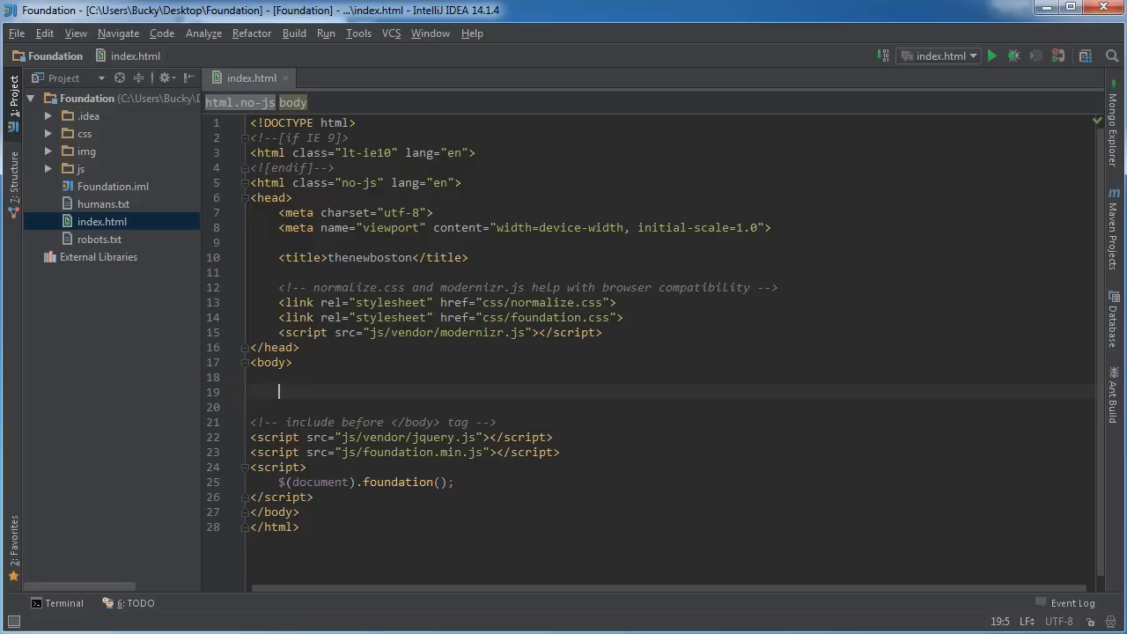
{"action": "mouse_move", "coordinate": [474, 542]}
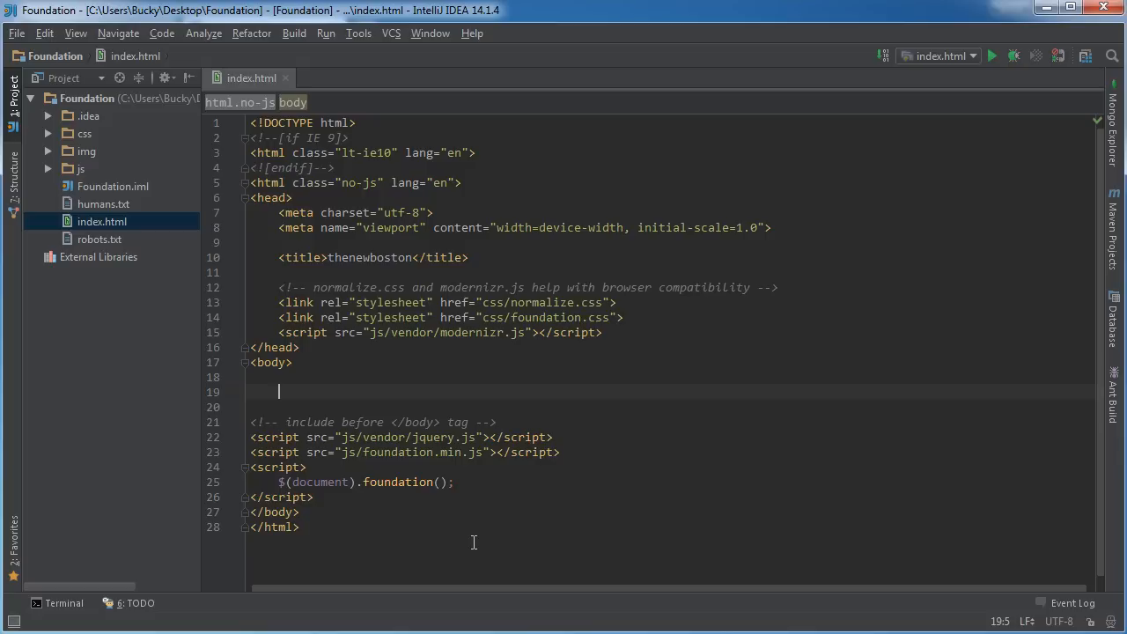
{"action": "mouse_move", "coordinate": [433, 359]}
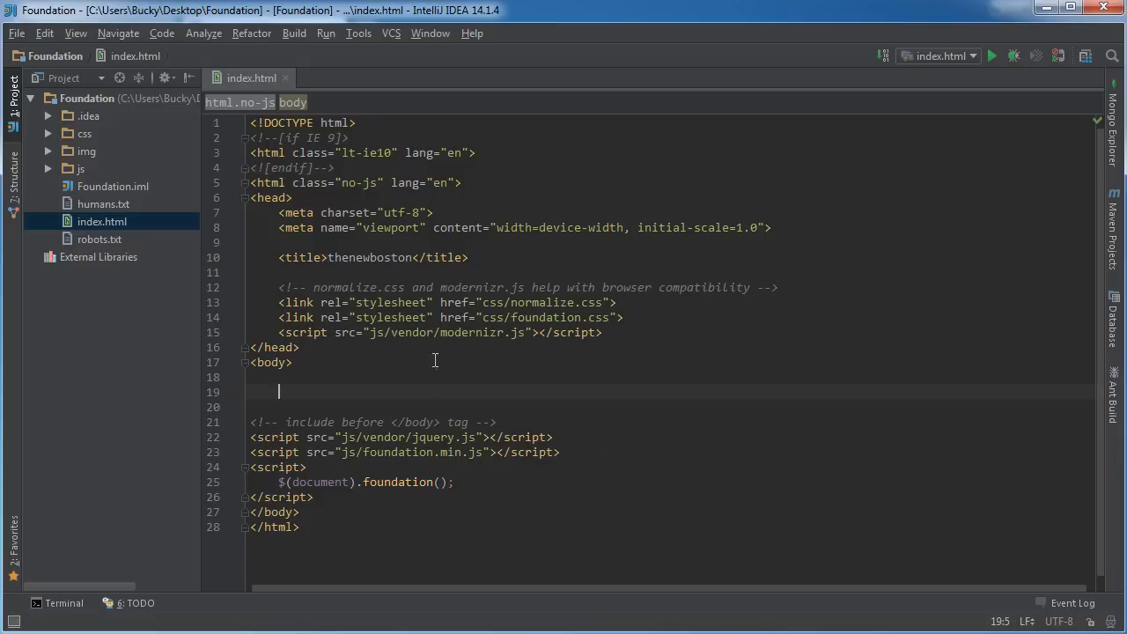
{"action": "mouse_move", "coordinate": [1066, 444]}
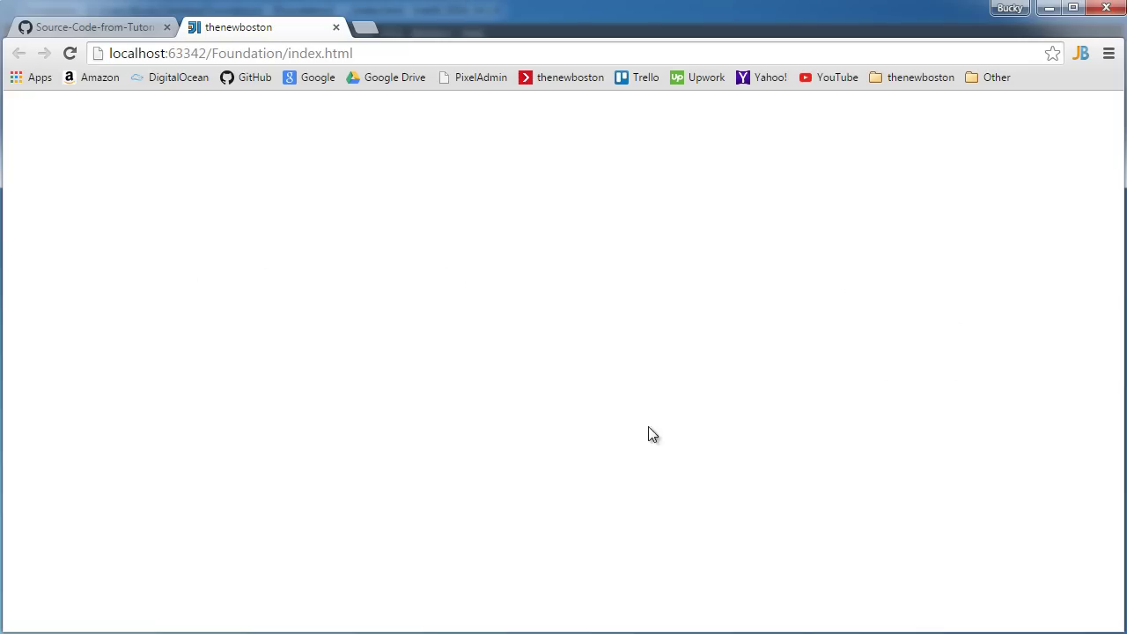
{"action": "mouse_move", "coordinate": [391, 243]}
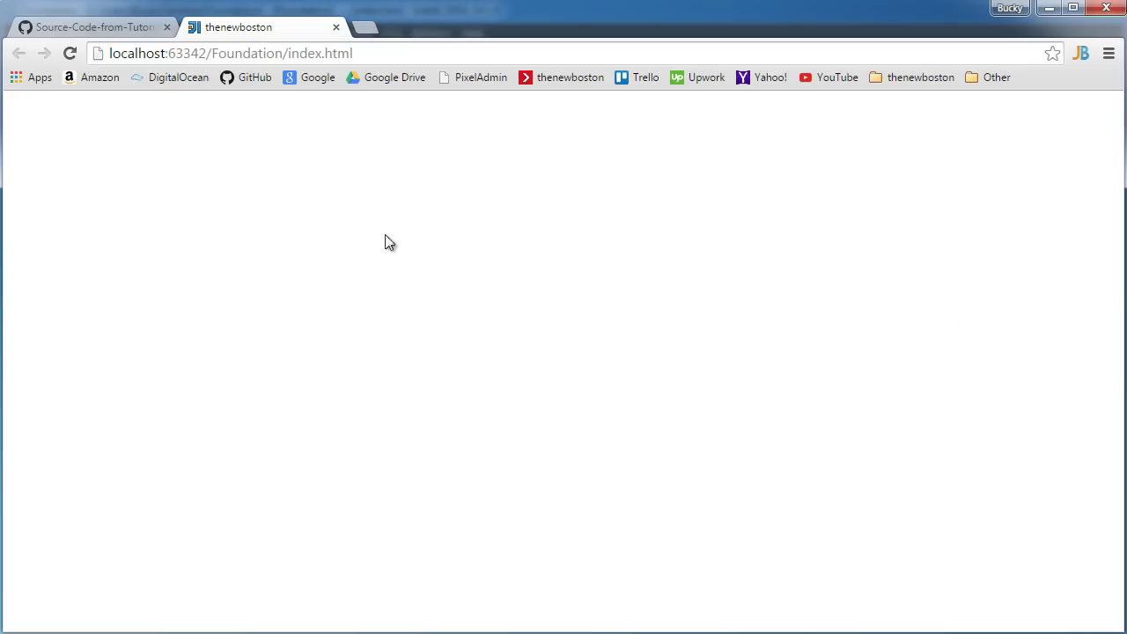
{"action": "mouse_move", "coordinate": [186, 225]}
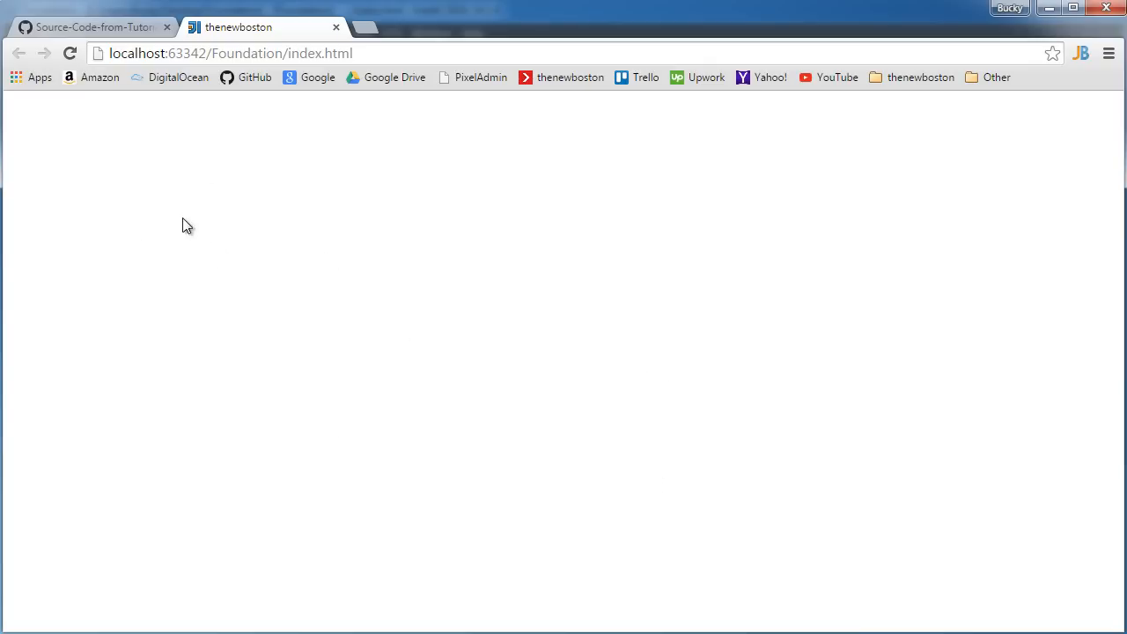
{"action": "mouse_move", "coordinate": [870, 345]}
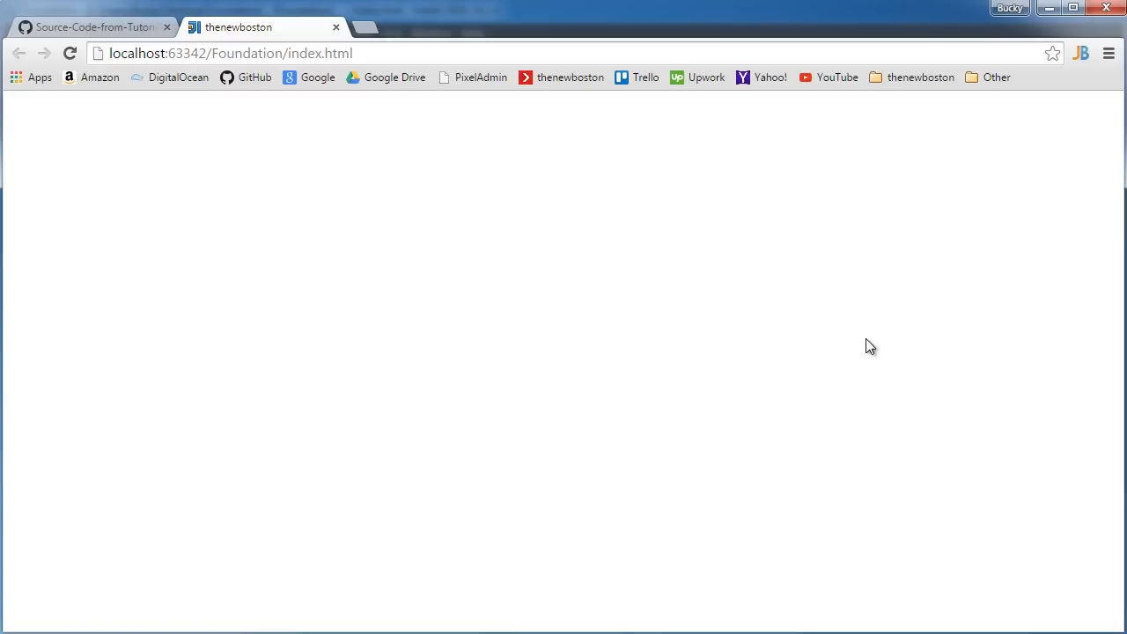
{"action": "mouse_move", "coordinate": [581, 424]}
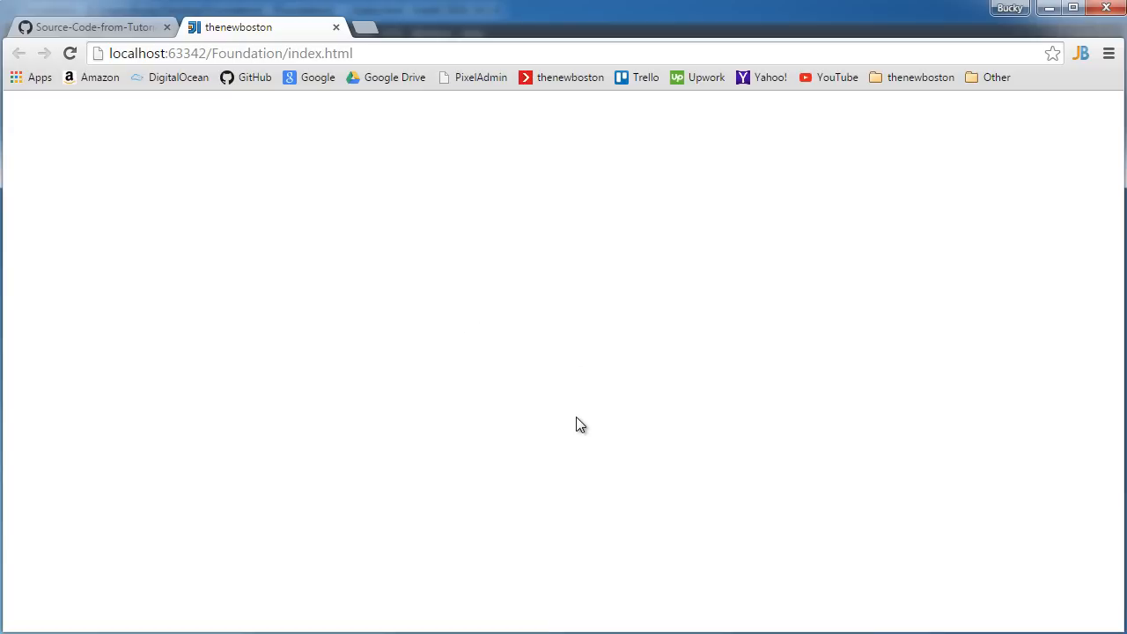
{"action": "mouse_move", "coordinate": [514, 393]}
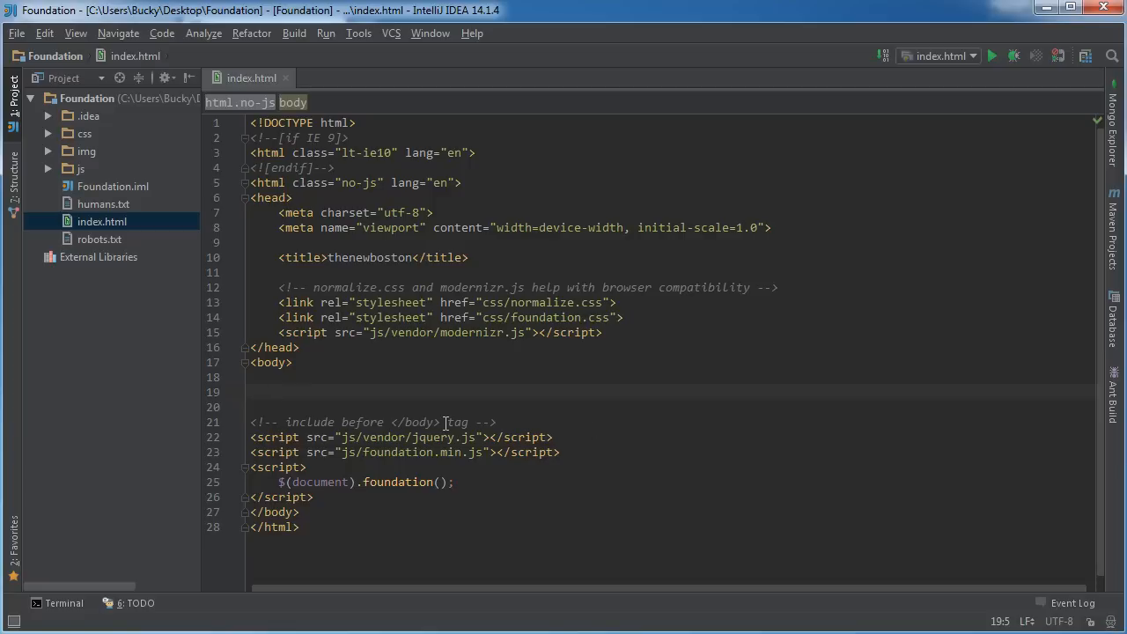
- Add <div class="row"> in the body with a nested <div>4</div> via tag autocompletion
{"action": "type", "text": "<div></div>"}
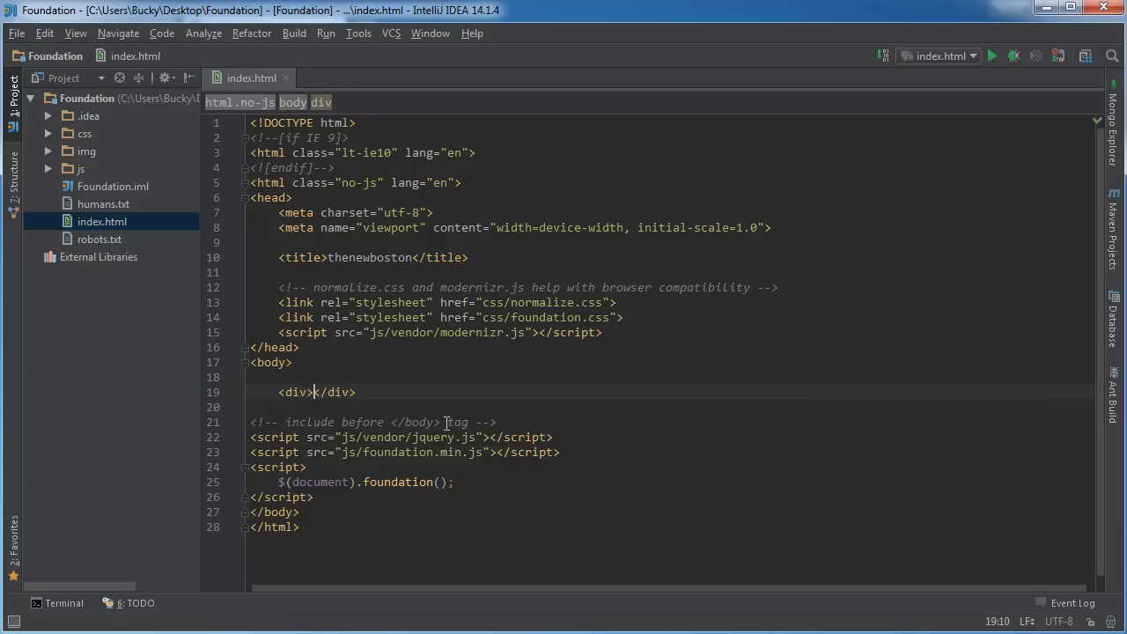
{"action": "type", "text": "class=\"row\">"}
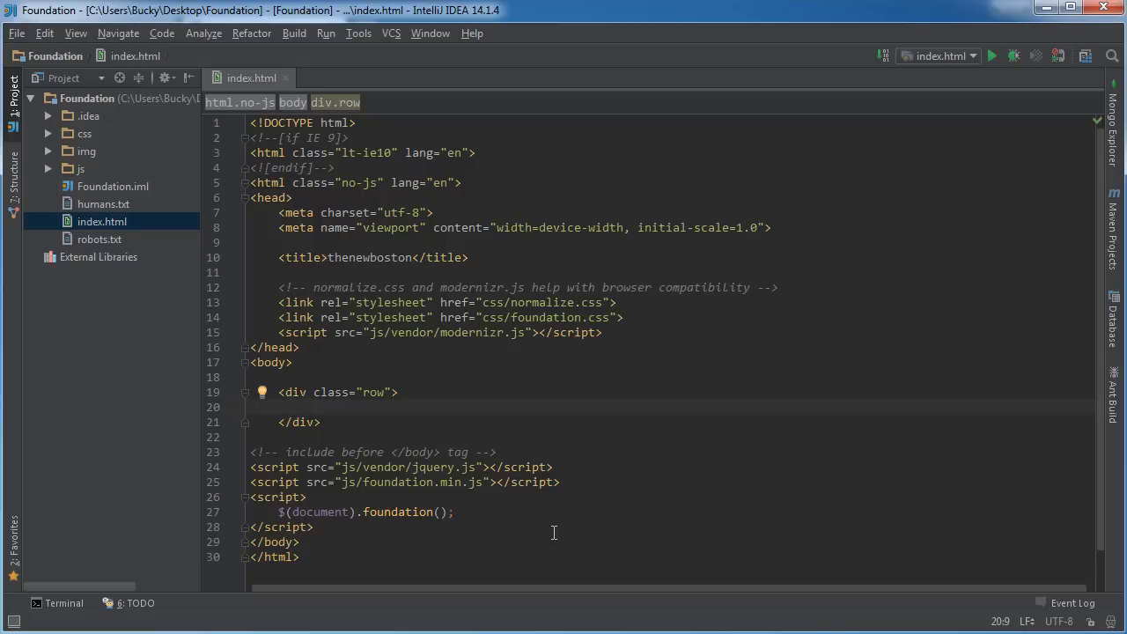
{"action": "type", "text": "<div></div>"}
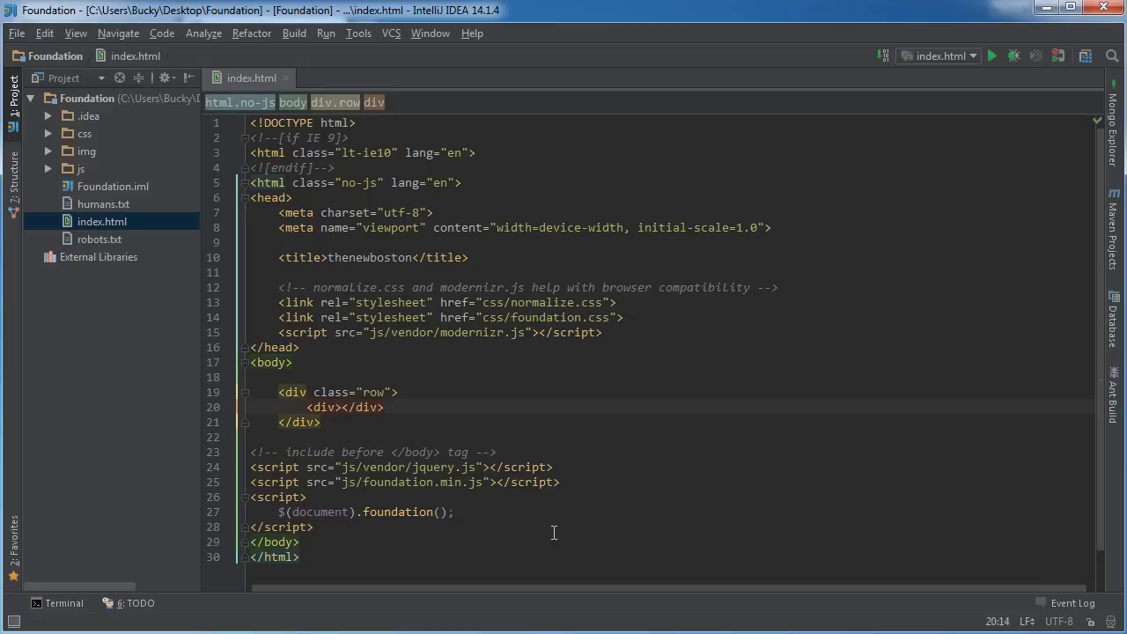
{"action": "type", "text": "4"}
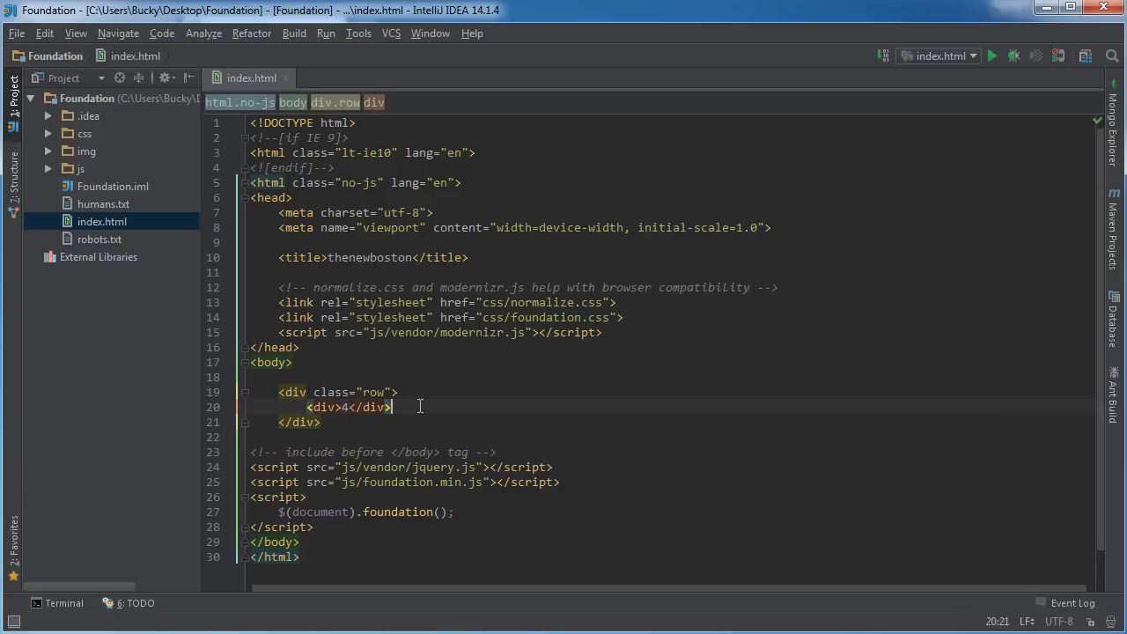
- Give the first inner div class="medium-4" by picking medium-4 from the class suggestions
{"action": "left_click", "coordinate": [336, 406]}
{"action": "type", "text": " c"}
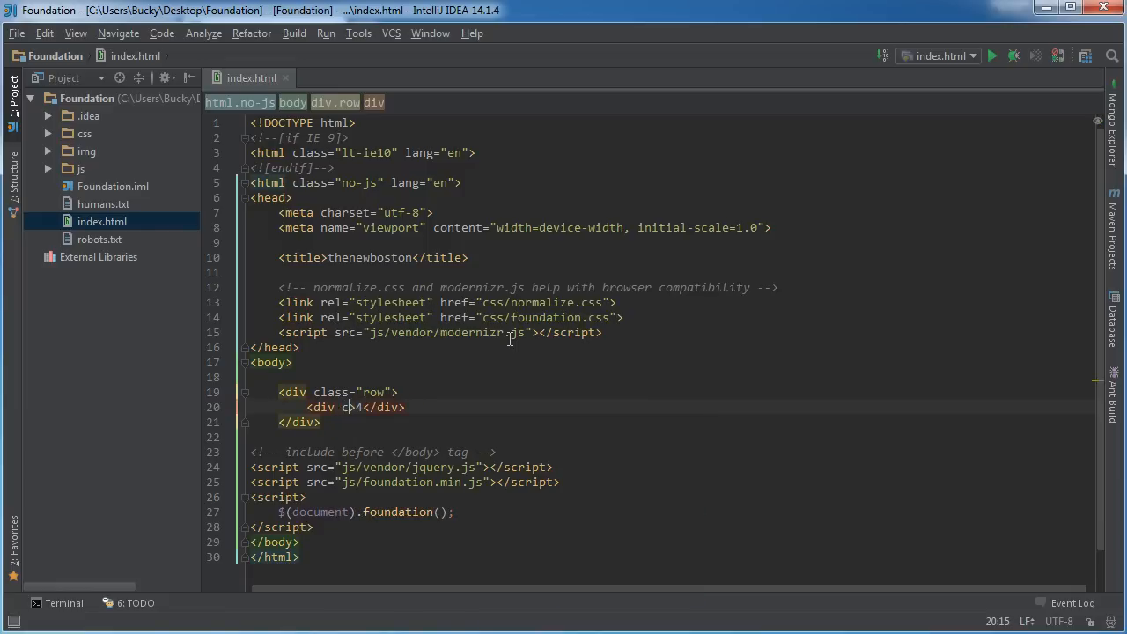
{"action": "type", "text": "lass"}
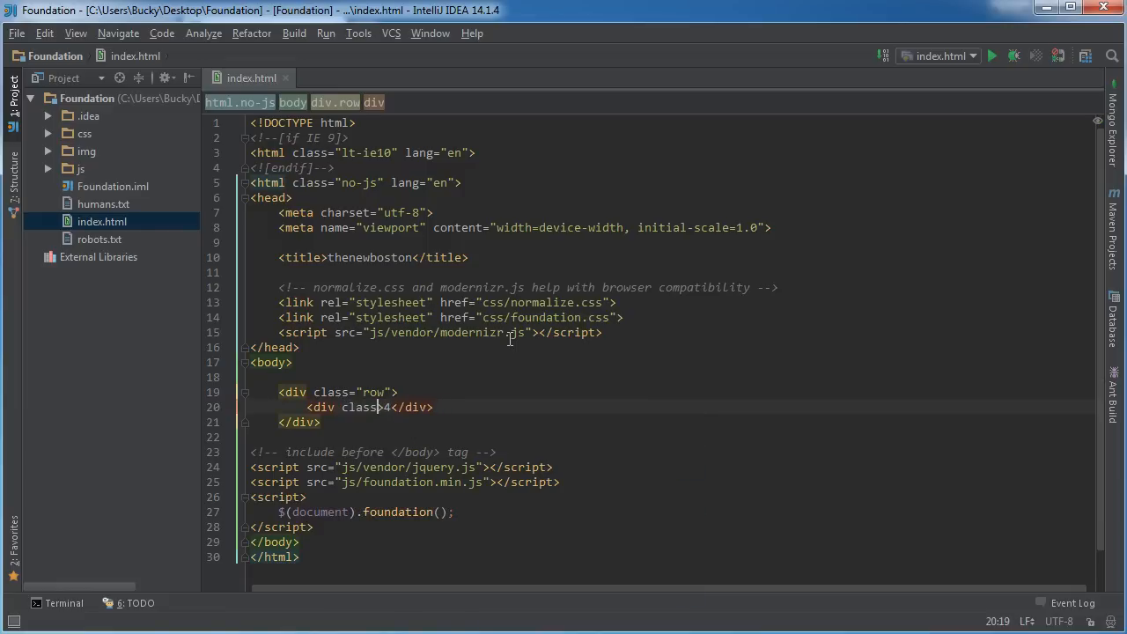
{"action": "type", "text": "mediu\""}
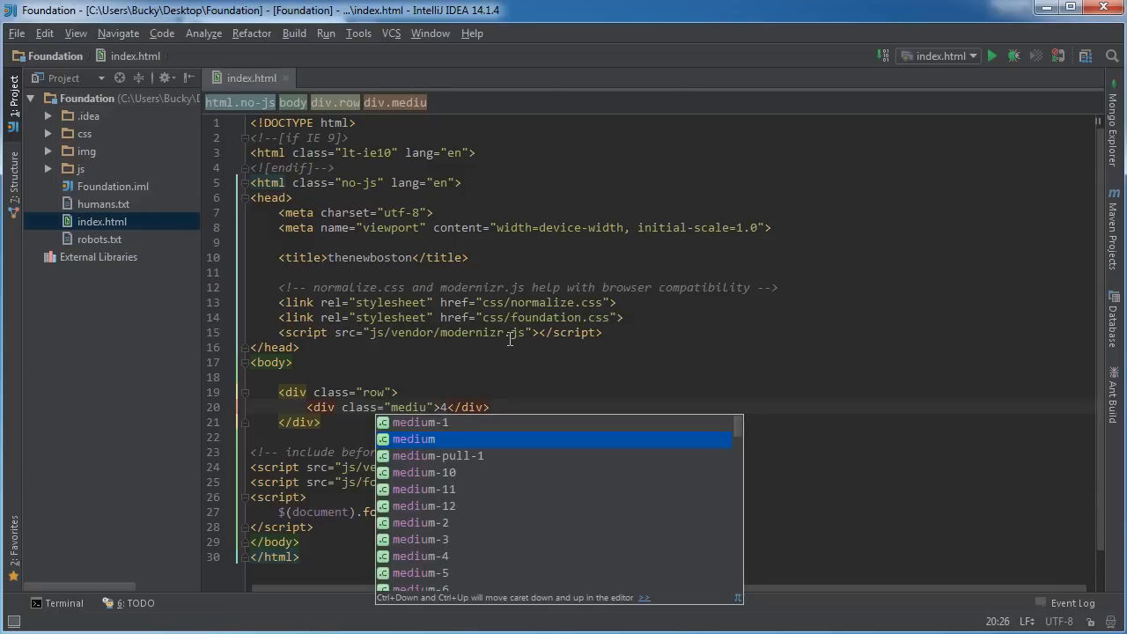
{"action": "key", "text": "down"}
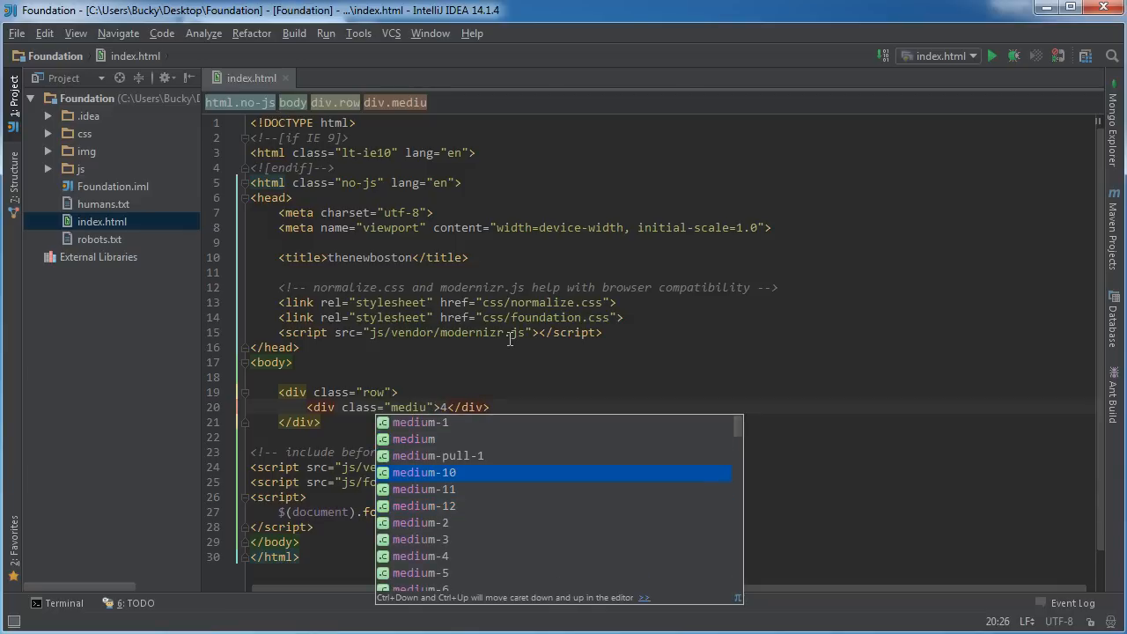
{"action": "key", "text": "Down"}
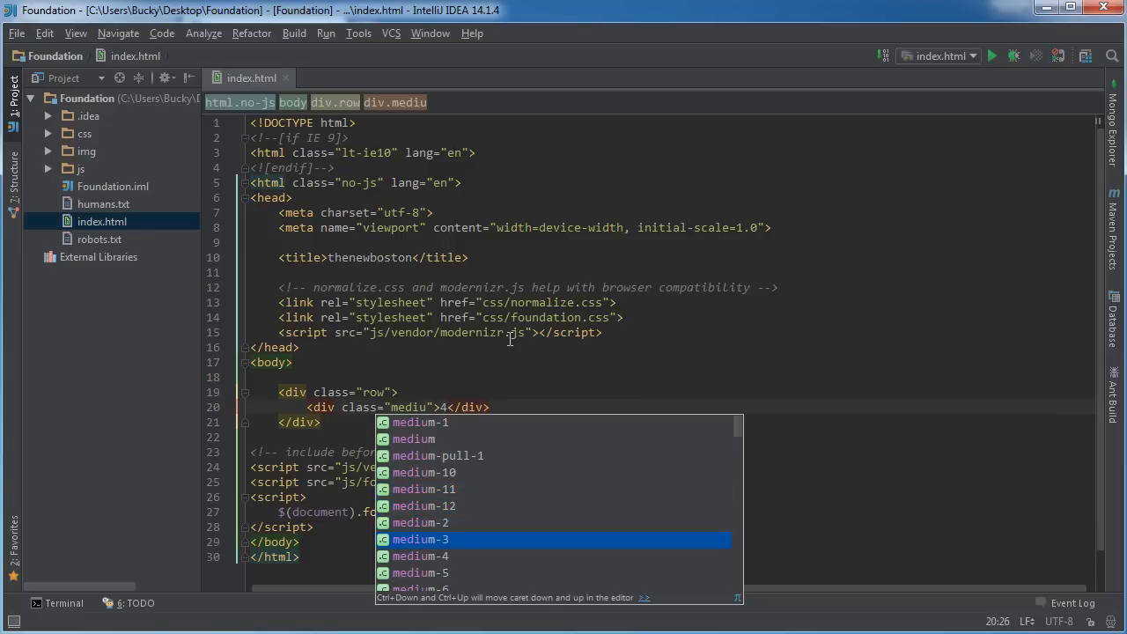
{"action": "key", "text": "Down"}
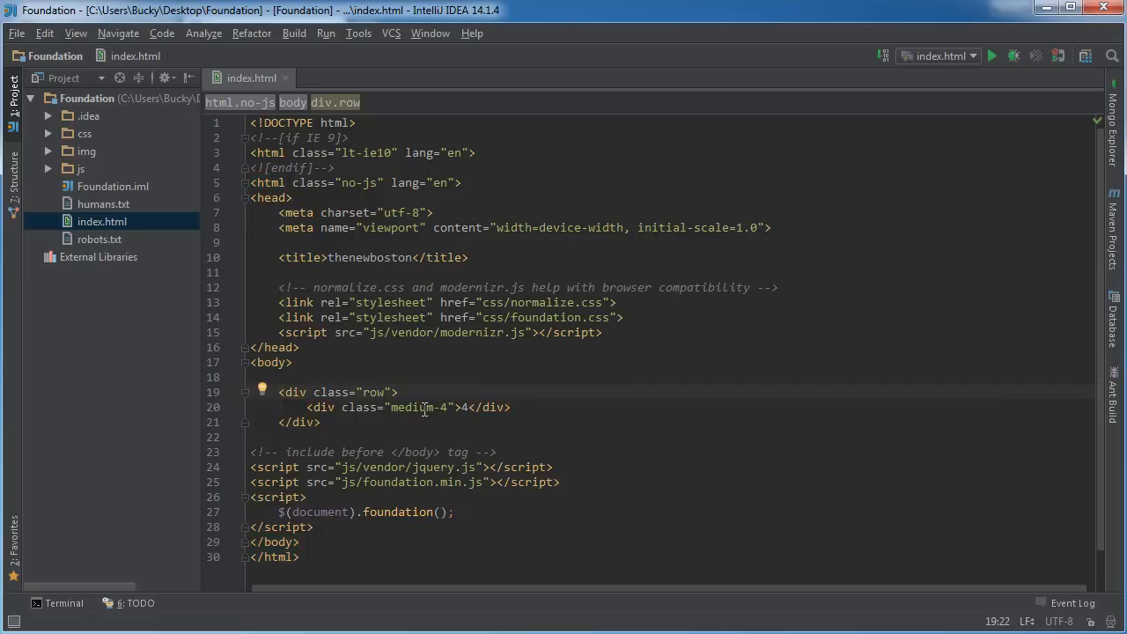
{"action": "mouse_move", "coordinate": [495, 412]}
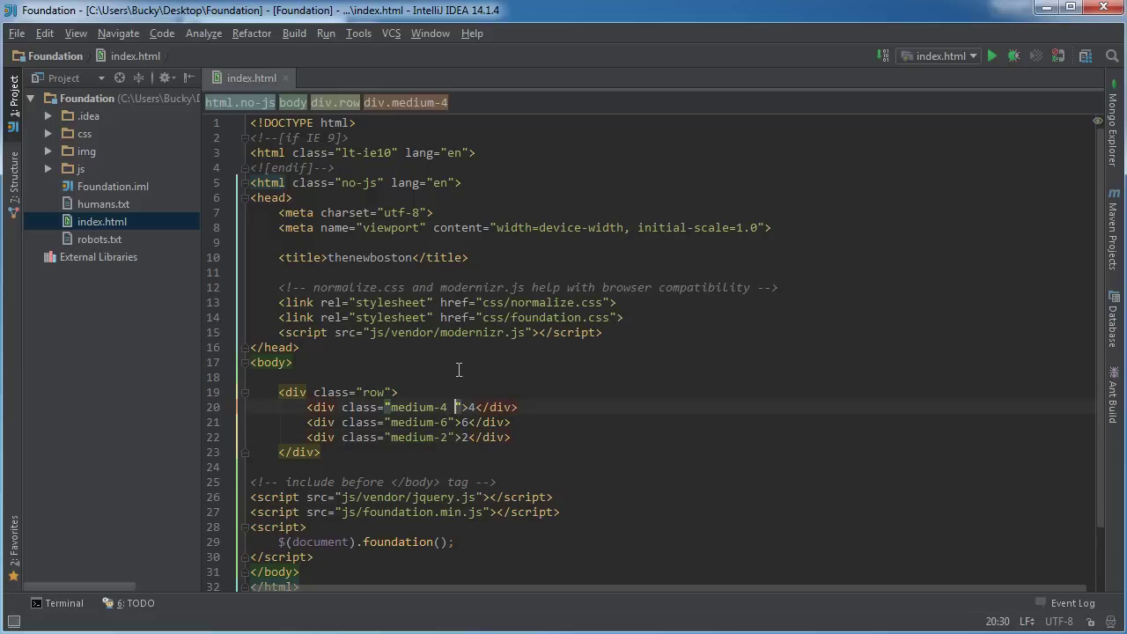
- Add the columns class after medium-4, then reuse it in the medium-6 and medium-2 divs
{"action": "type", "text": "columns"}
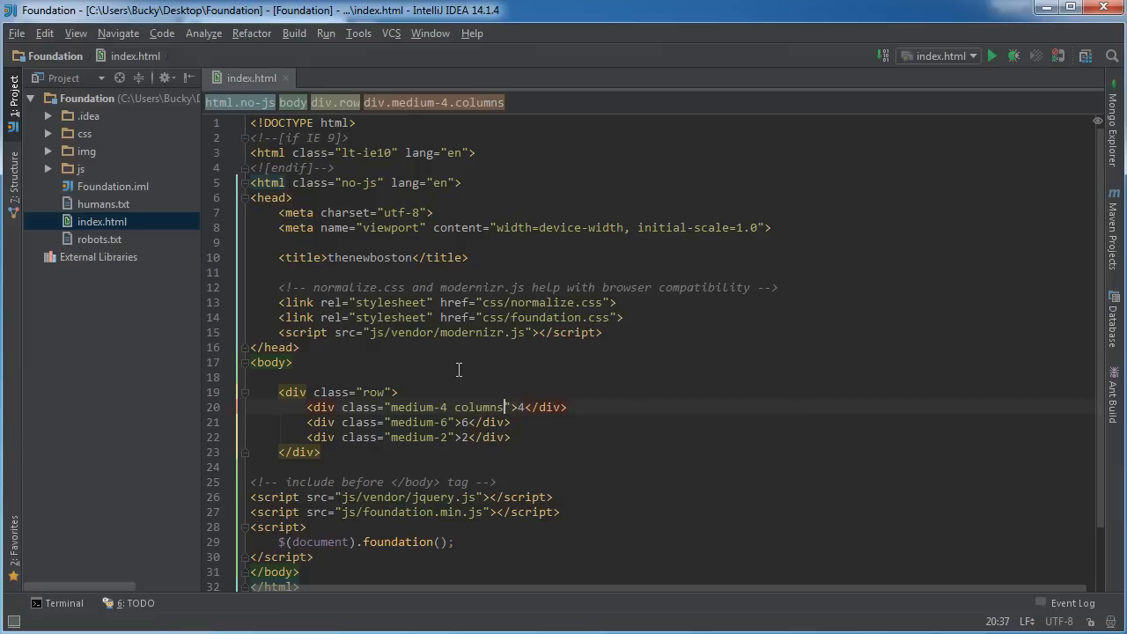
{"action": "double_click", "coordinate": [479, 406]}
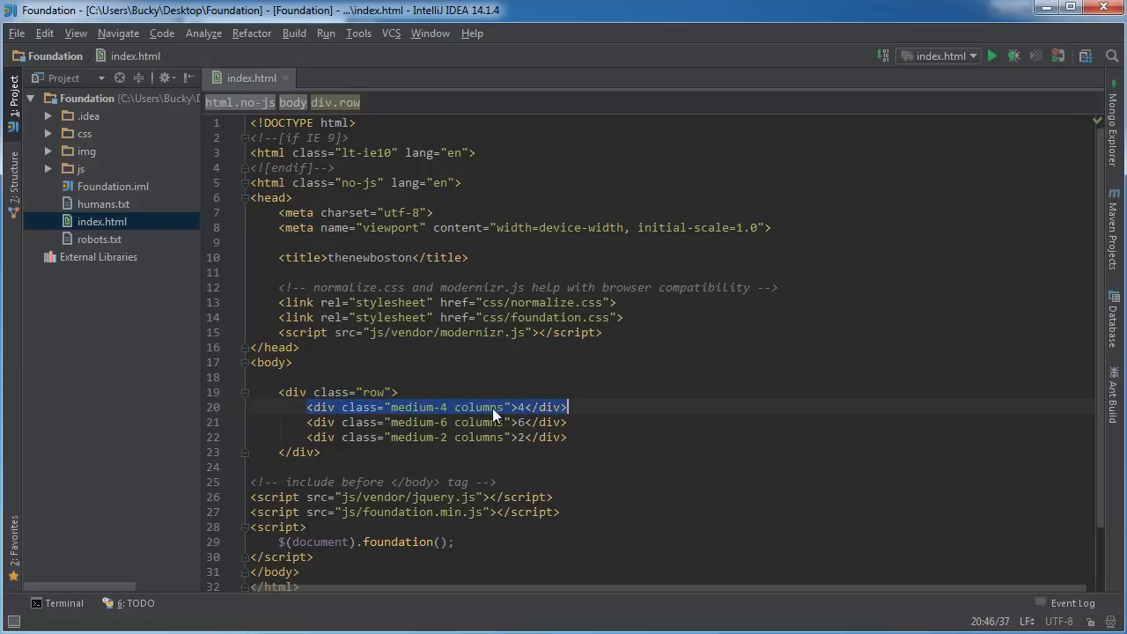
{"action": "left_click", "coordinate": [398, 391]}
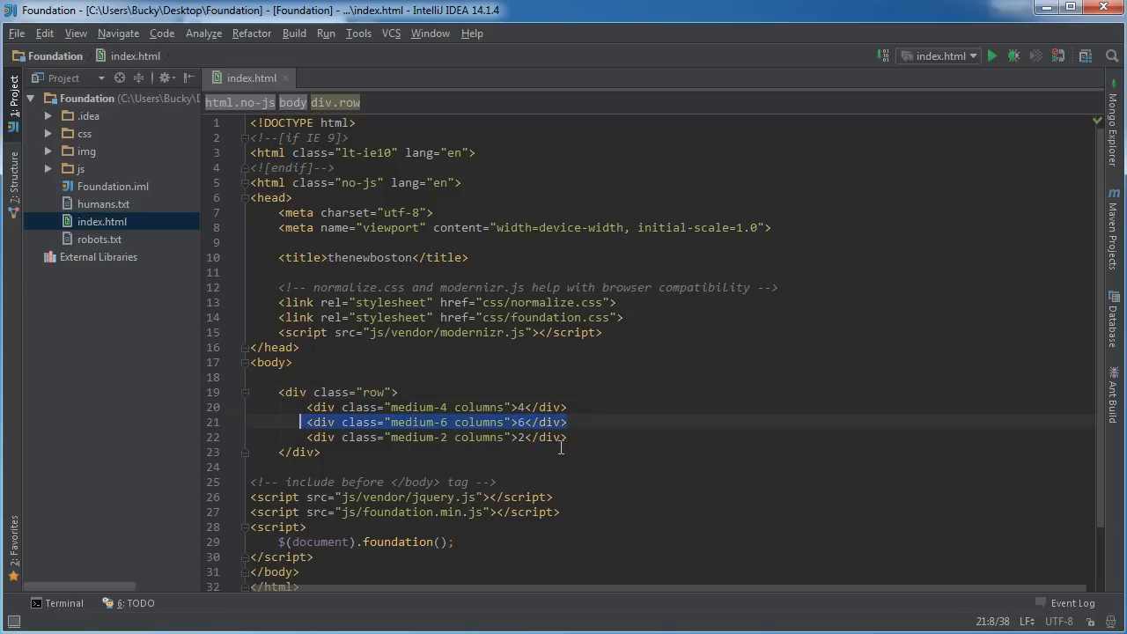
{"action": "left_click", "coordinate": [398, 391]}
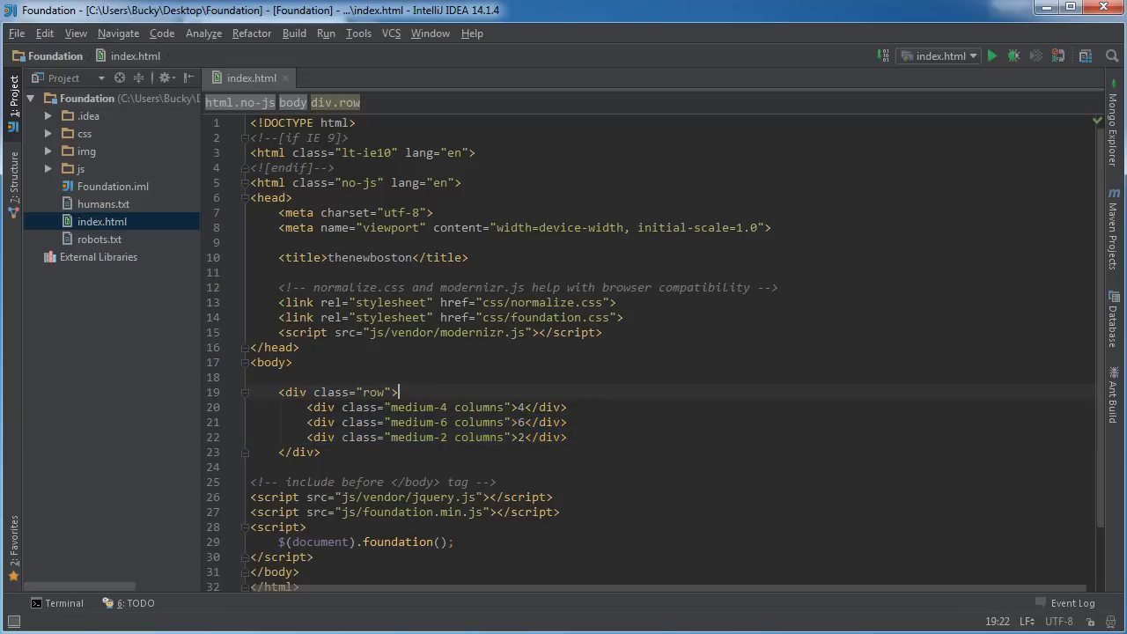
{"action": "mouse_move", "coordinate": [527, 444]}
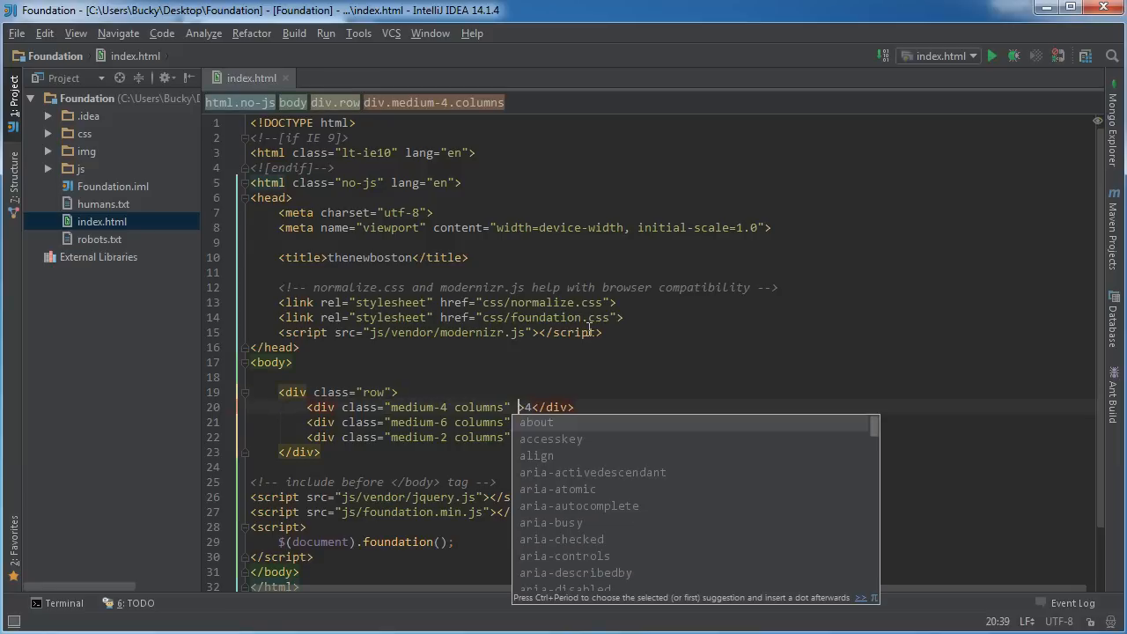
- Add style="background: lightblue" to the column divs
{"action": "type", "text": "style=\""}
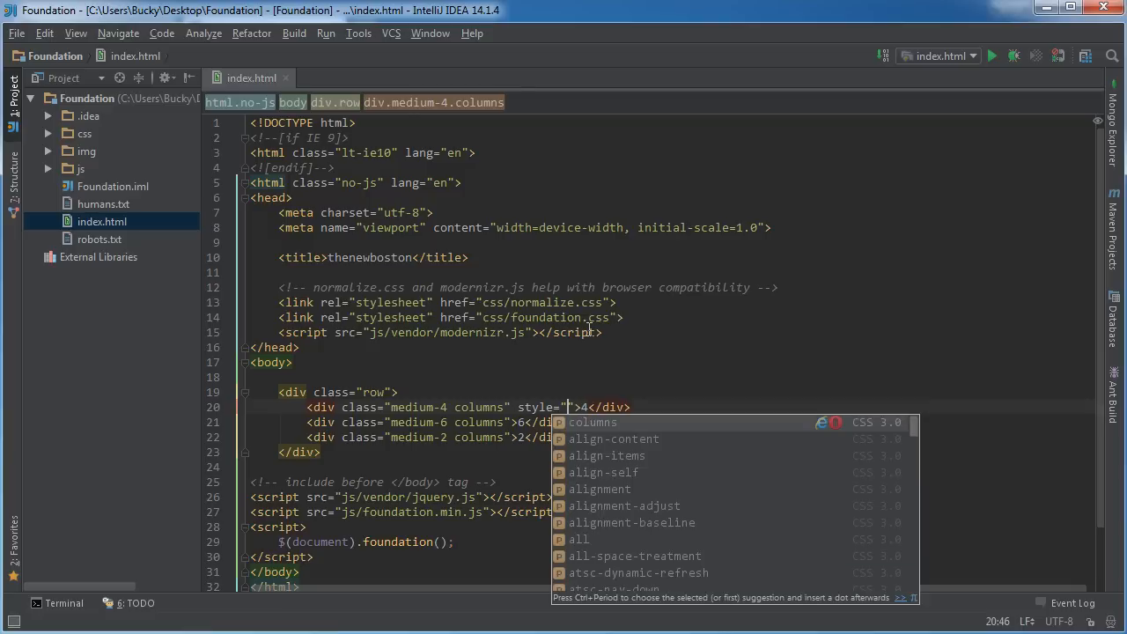
{"action": "type", "text": "background:"}
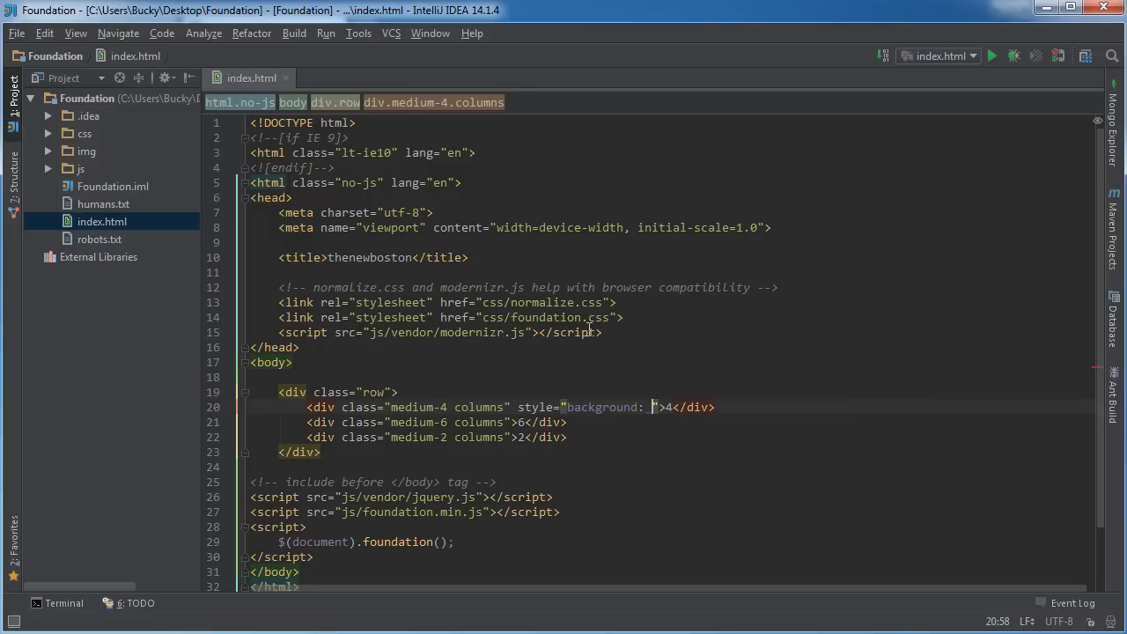
{"action": "type", "text": "lightblue"}
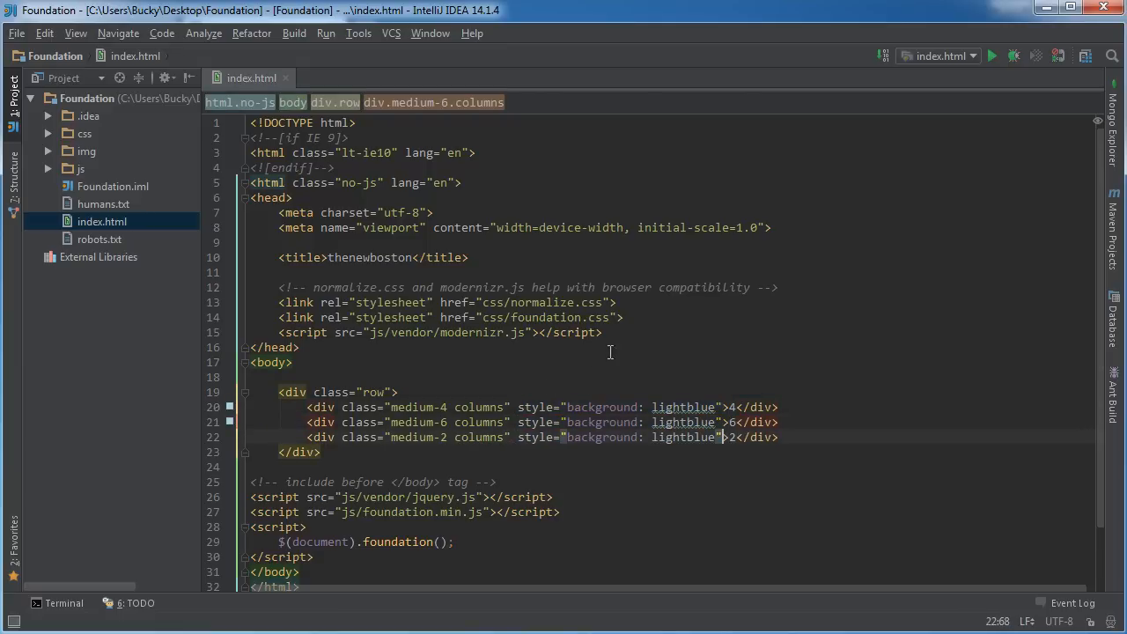
- Change the second column's background to lightsalmon and the third's to lightgreen
{"action": "double_click", "coordinate": [683, 423]}
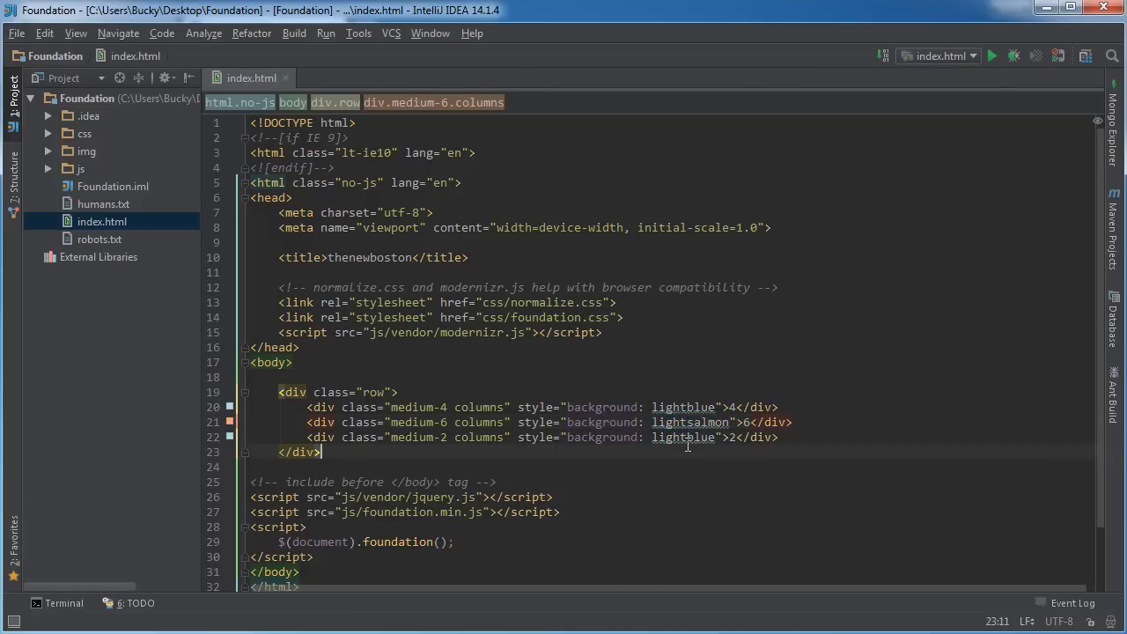
{"action": "left_click", "coordinate": [687, 436]}
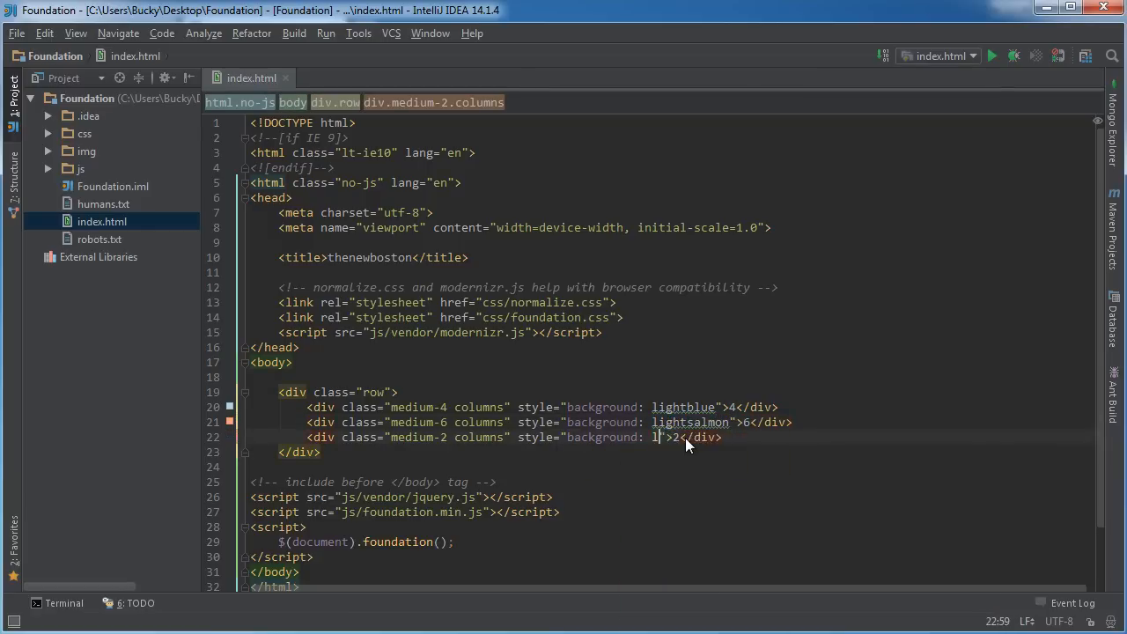
{"action": "type", "text": "ightgreen"}
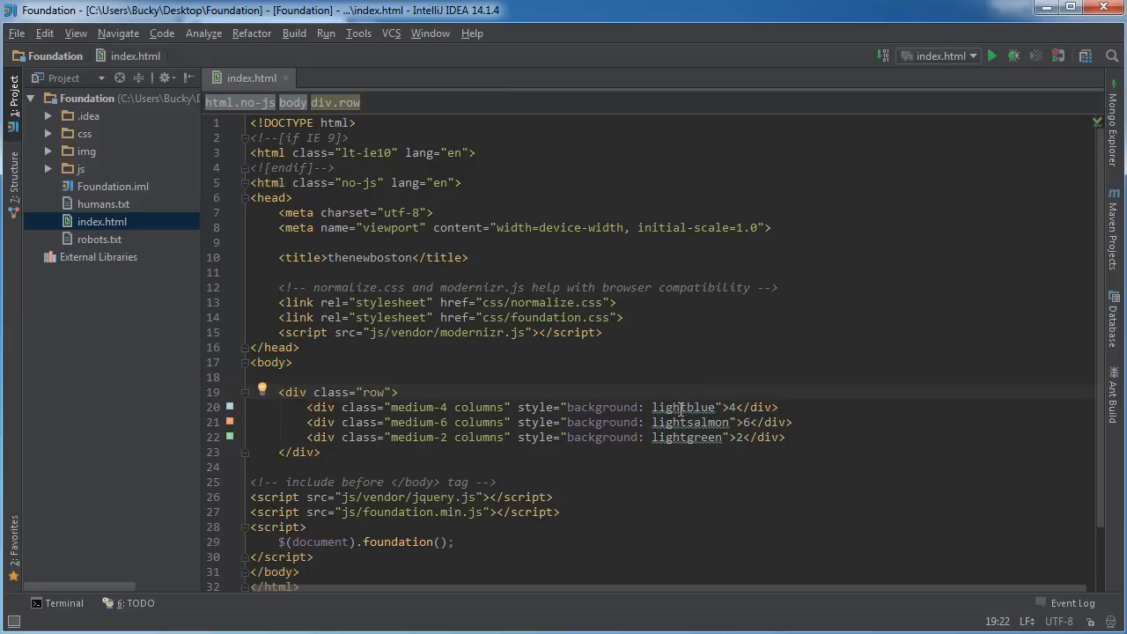
{"action": "left_click", "coordinate": [780, 407]}
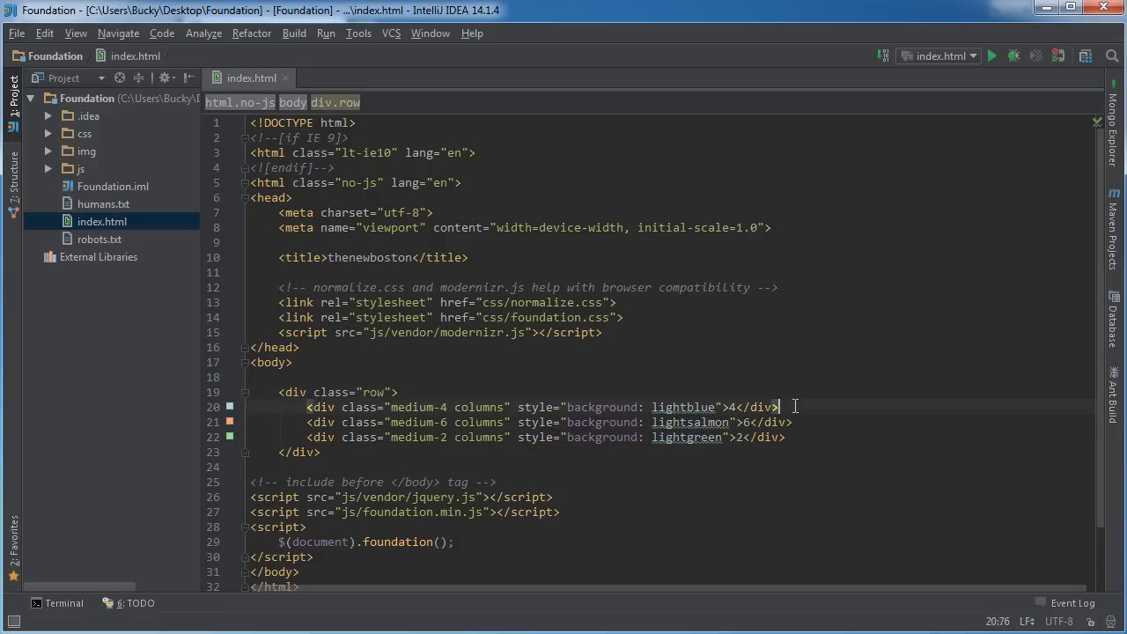
{"action": "mouse_move", "coordinate": [849, 458]}
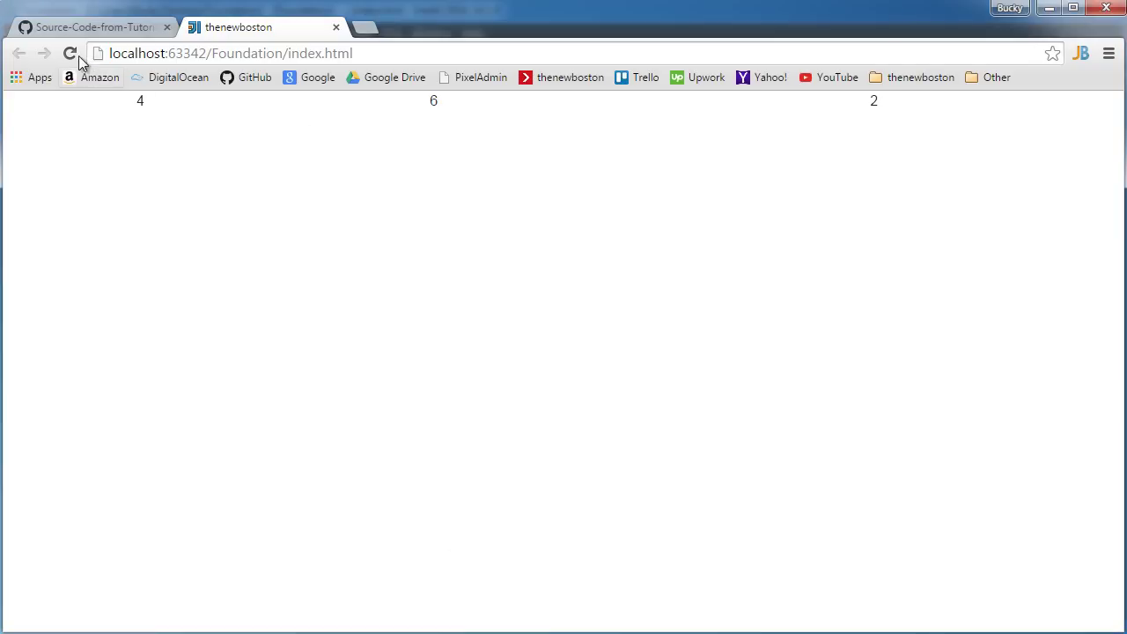
- Reload the Chrome preview, then delete the medium-6 and medium-2 lines and make the first column medium-12
{"action": "left_click", "coordinate": [71, 53]}
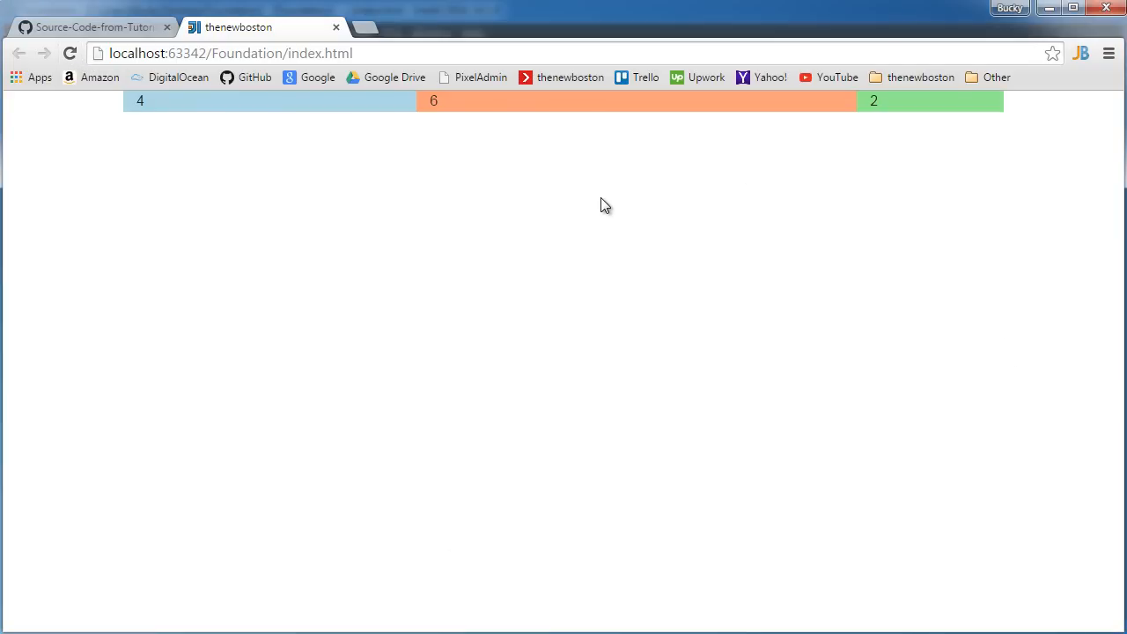
{"action": "mouse_move", "coordinate": [407, 125]}
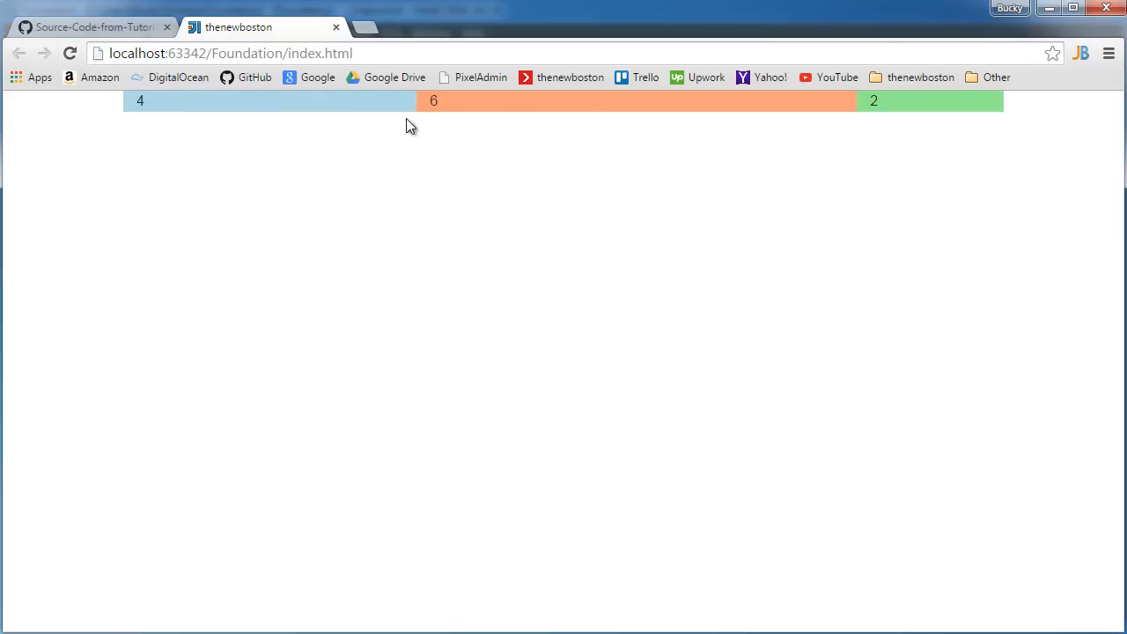
{"action": "mouse_move", "coordinate": [598, 193]}
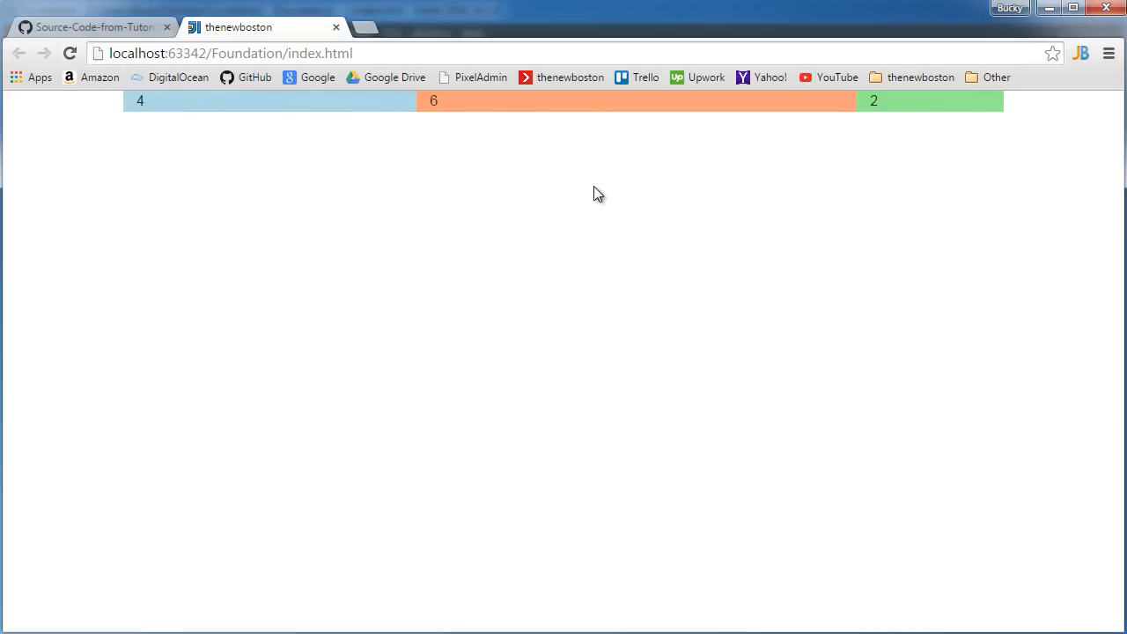
{"action": "mouse_move", "coordinate": [514, 127]}
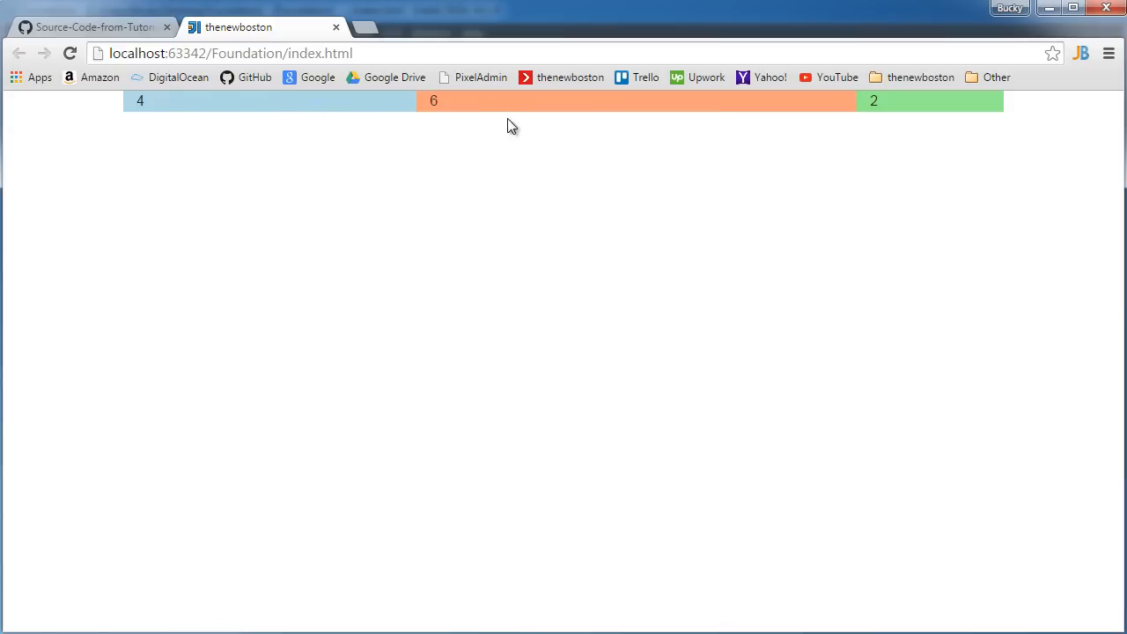
{"action": "mouse_move", "coordinate": [803, 109]}
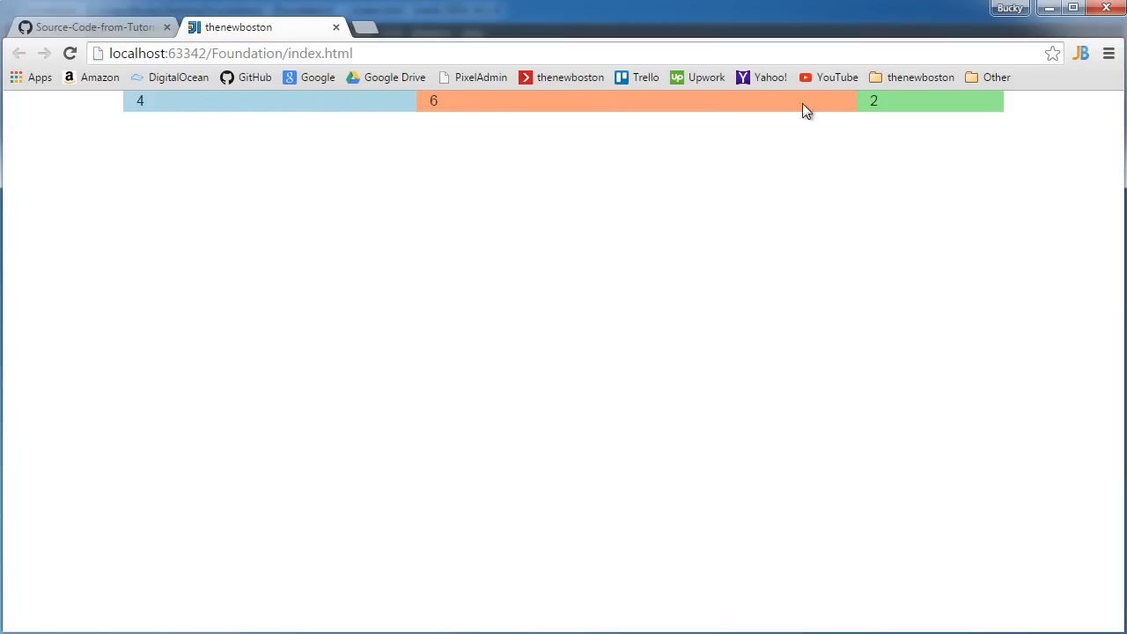
{"action": "mouse_move", "coordinate": [397, 109]}
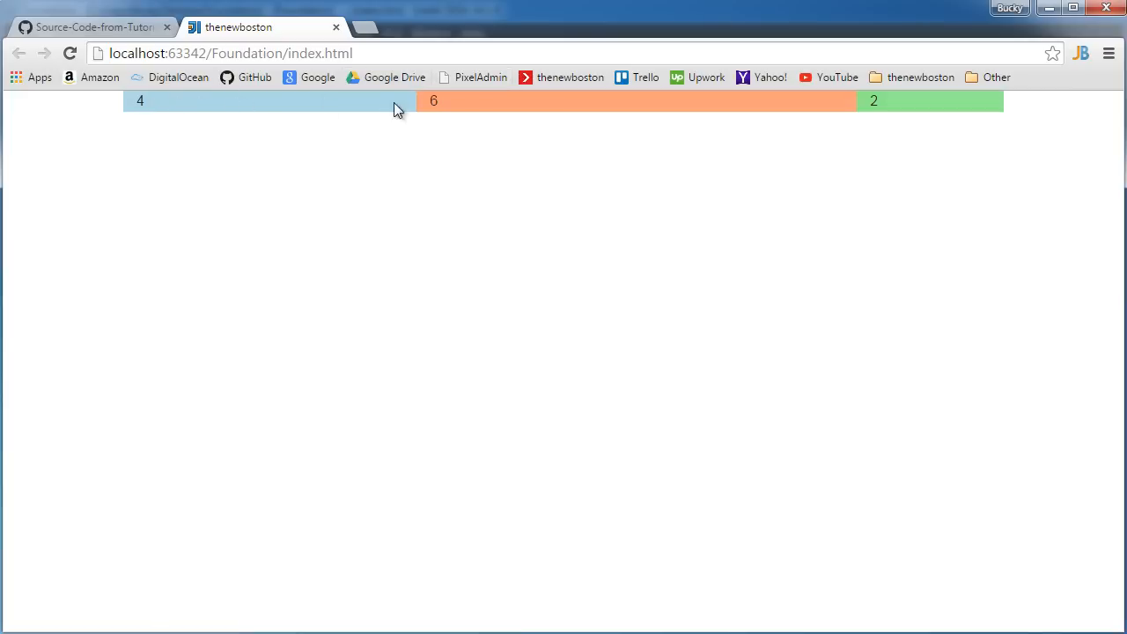
{"action": "mouse_move", "coordinate": [345, 107]}
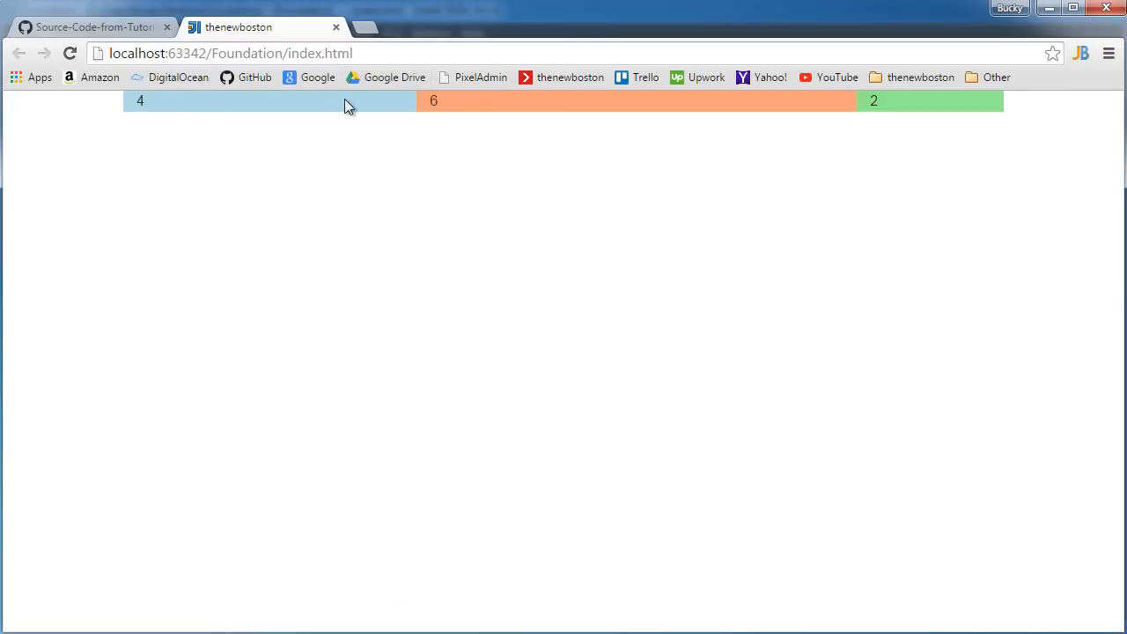
{"action": "mouse_move", "coordinate": [726, 116]}
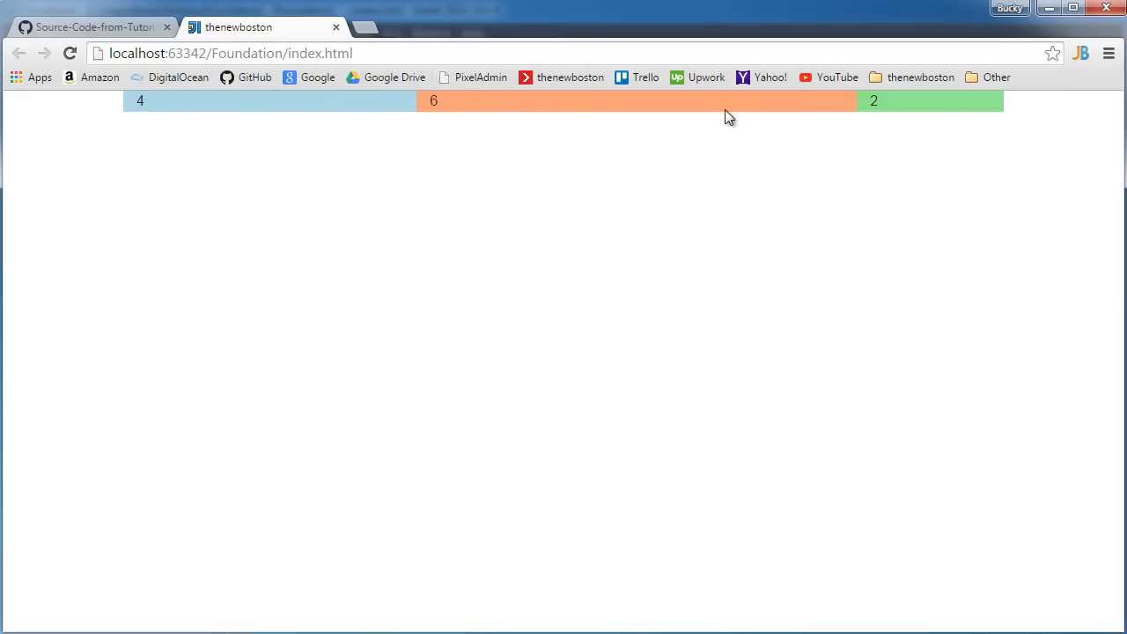
{"action": "mouse_move", "coordinate": [910, 114]}
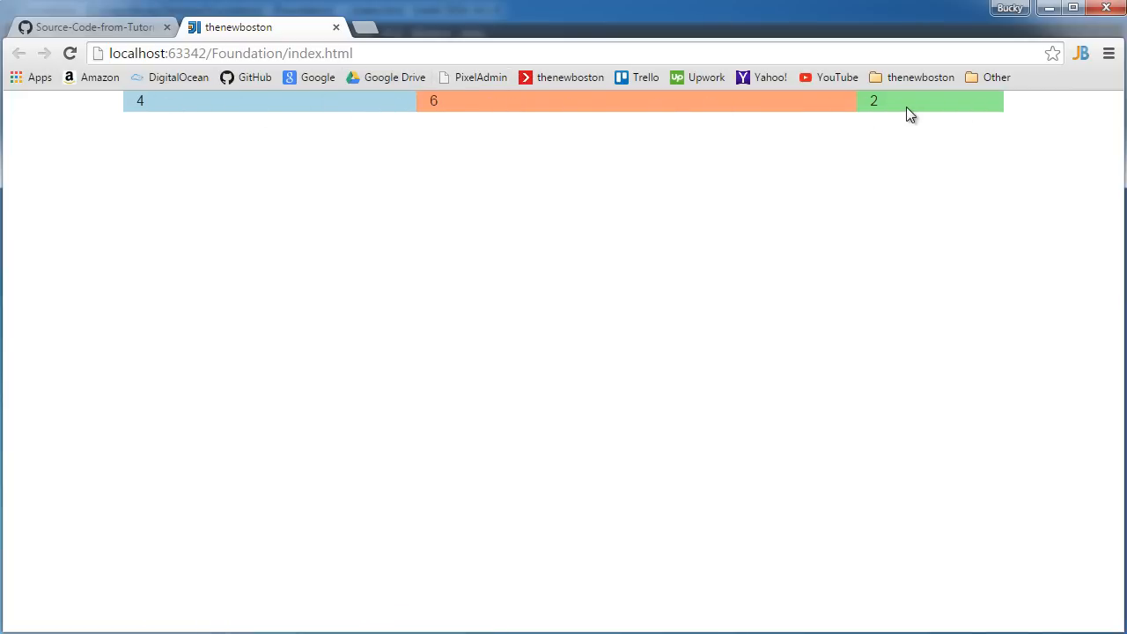
{"action": "mouse_move", "coordinate": [409, 109]}
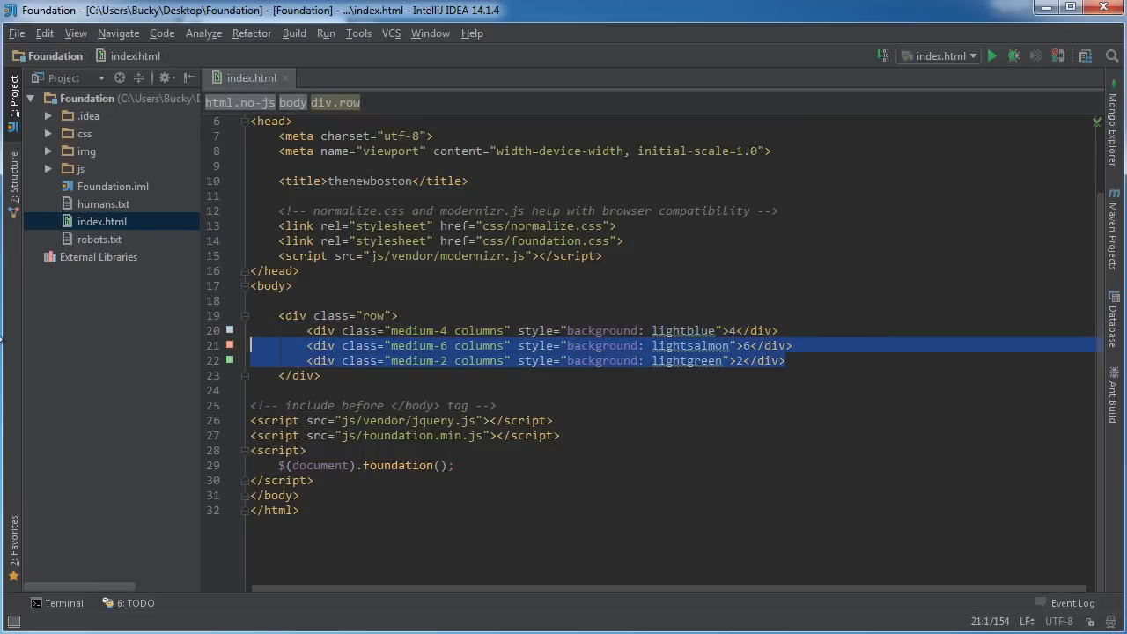
{"action": "key", "text": "Delete"}
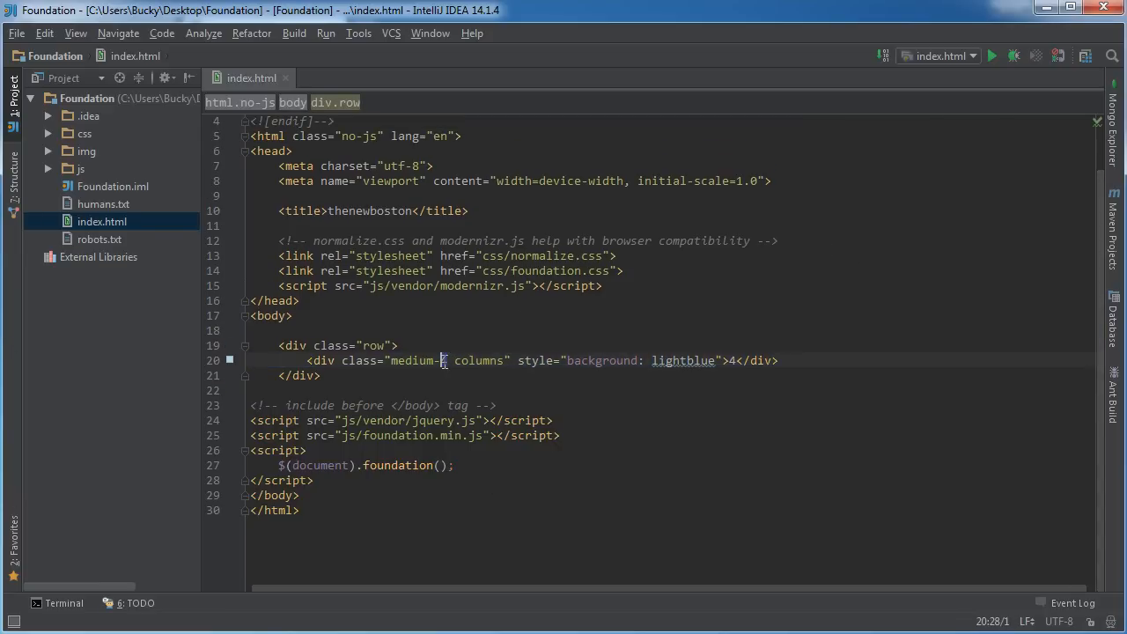
{"action": "type", "text": "12"}
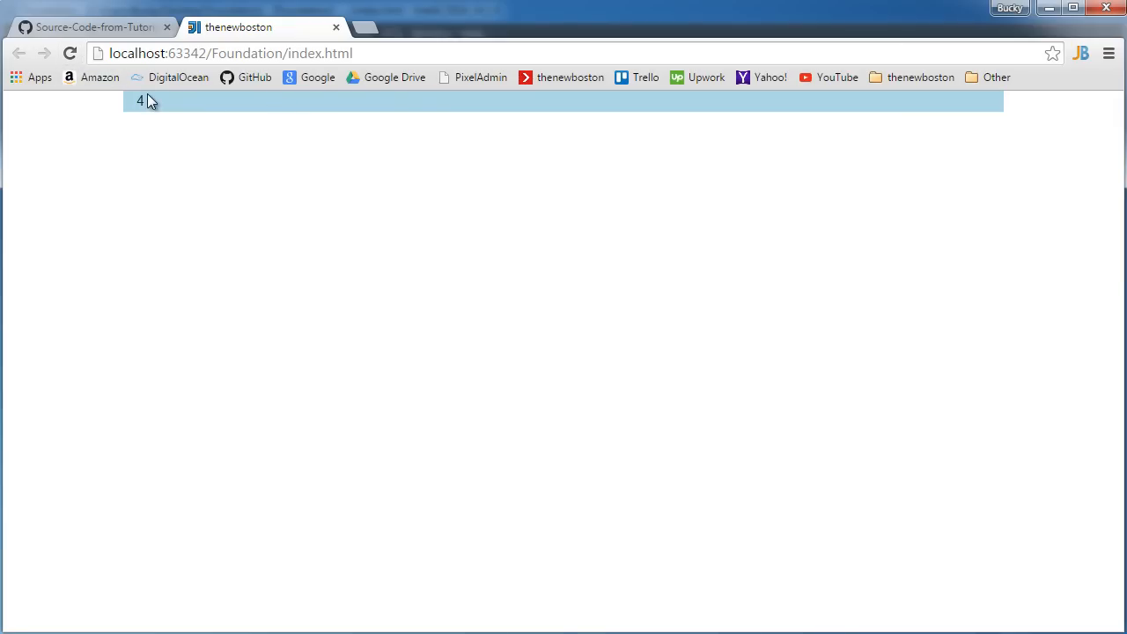
{"action": "mouse_move", "coordinate": [201, 132]}
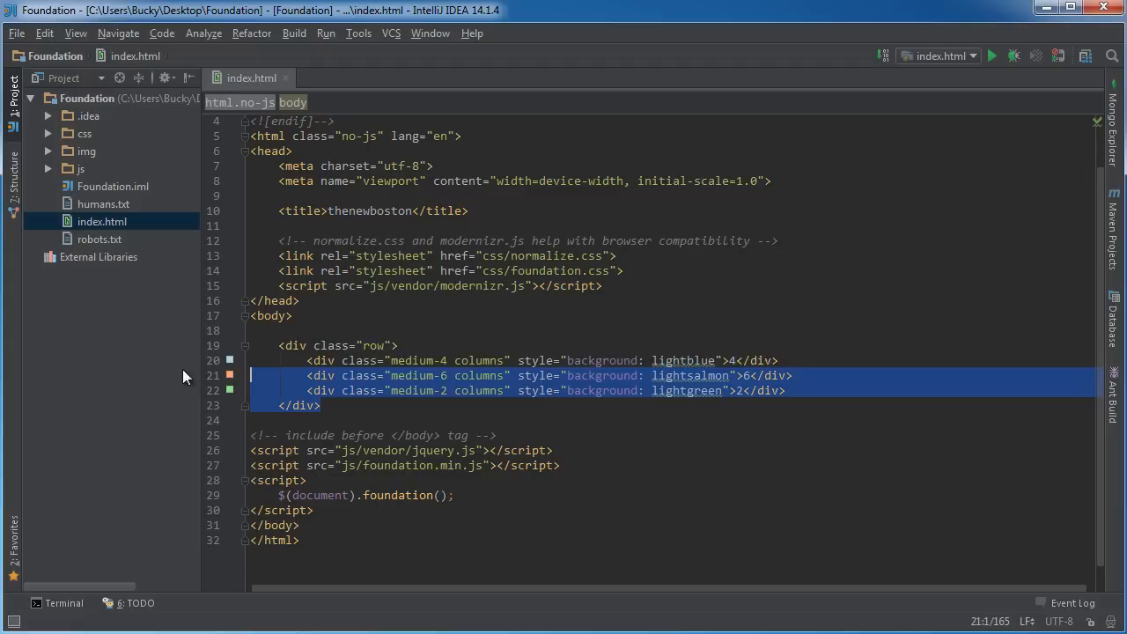
- Deselect the restored 4/6/2 column lines before adding the second 6/6 row
{"action": "left_click", "coordinate": [348, 359]}
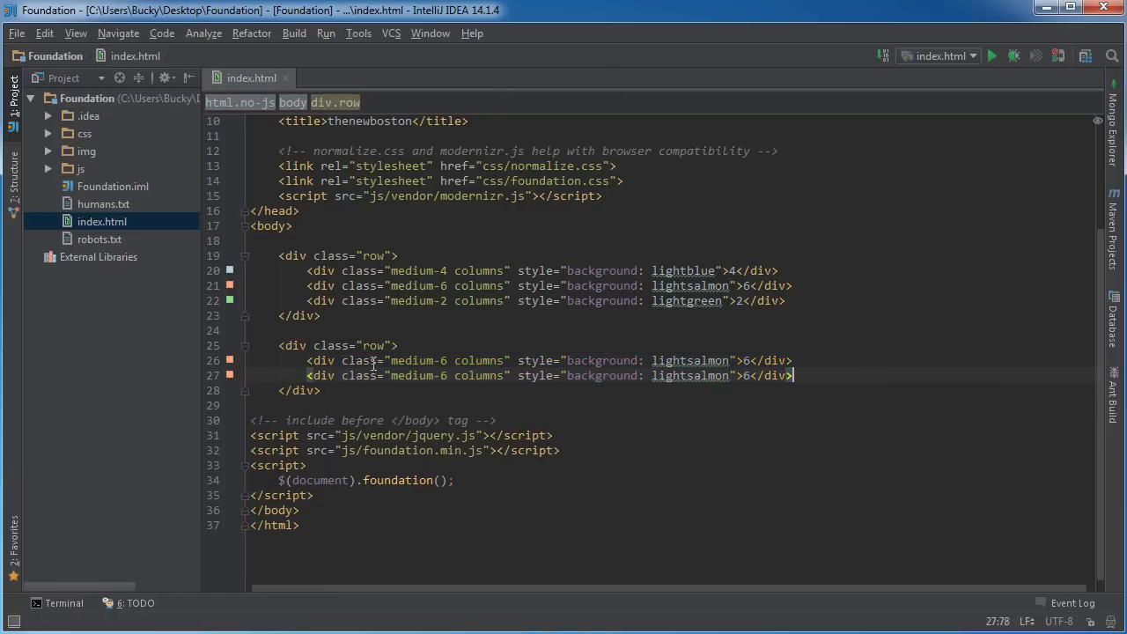
{"action": "mouse_move", "coordinate": [690, 375]}
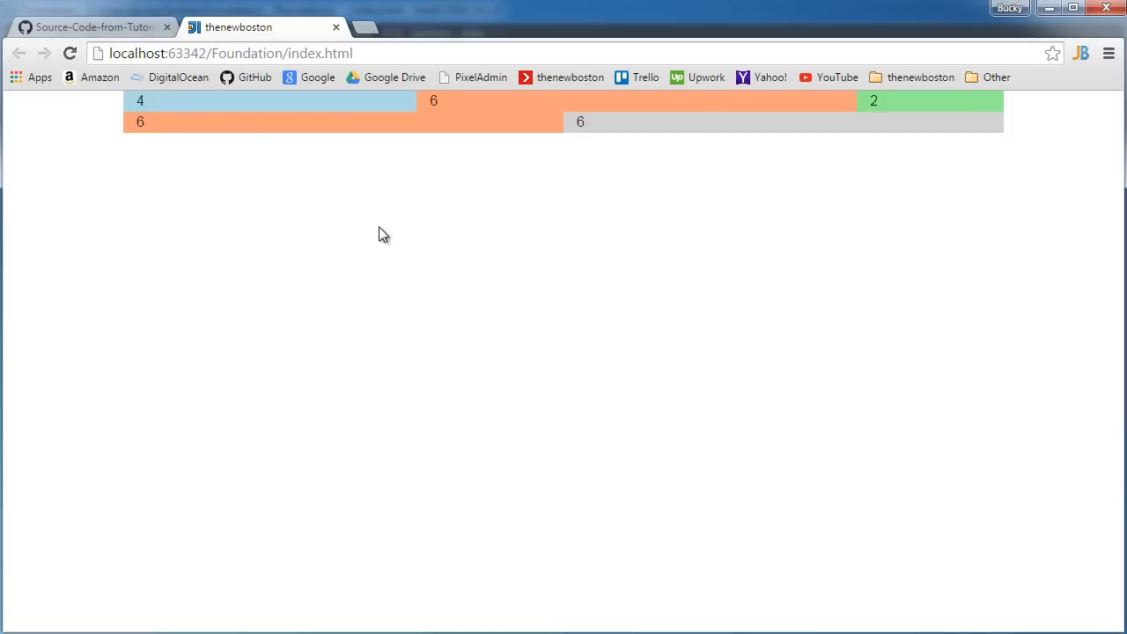
{"action": "mouse_move", "coordinate": [349, 125]}
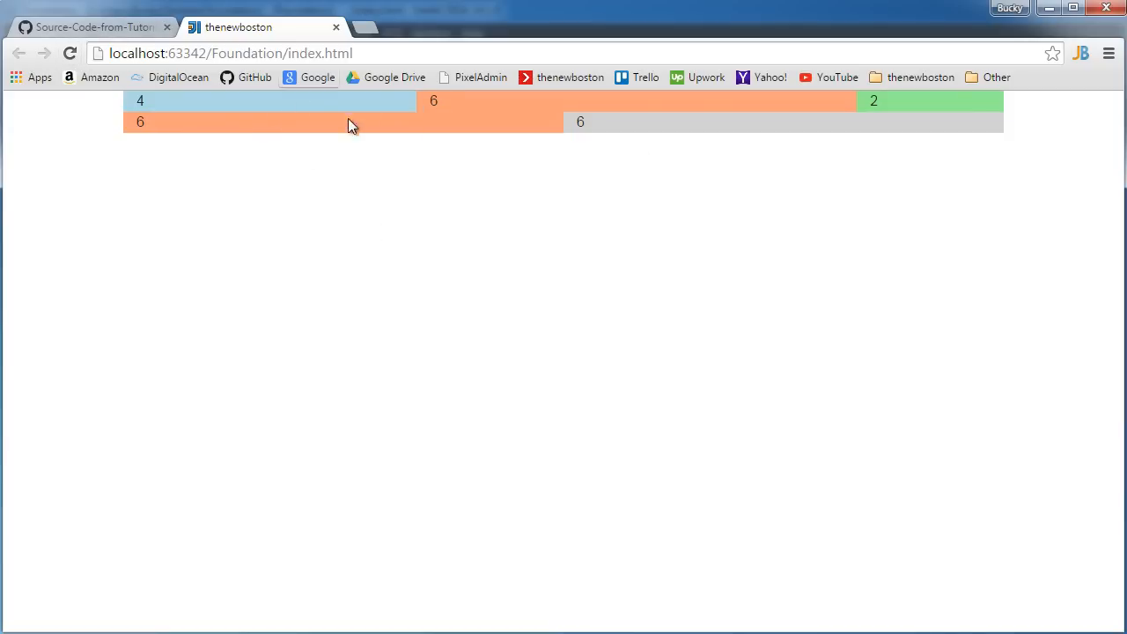
{"action": "mouse_move", "coordinate": [338, 112]}
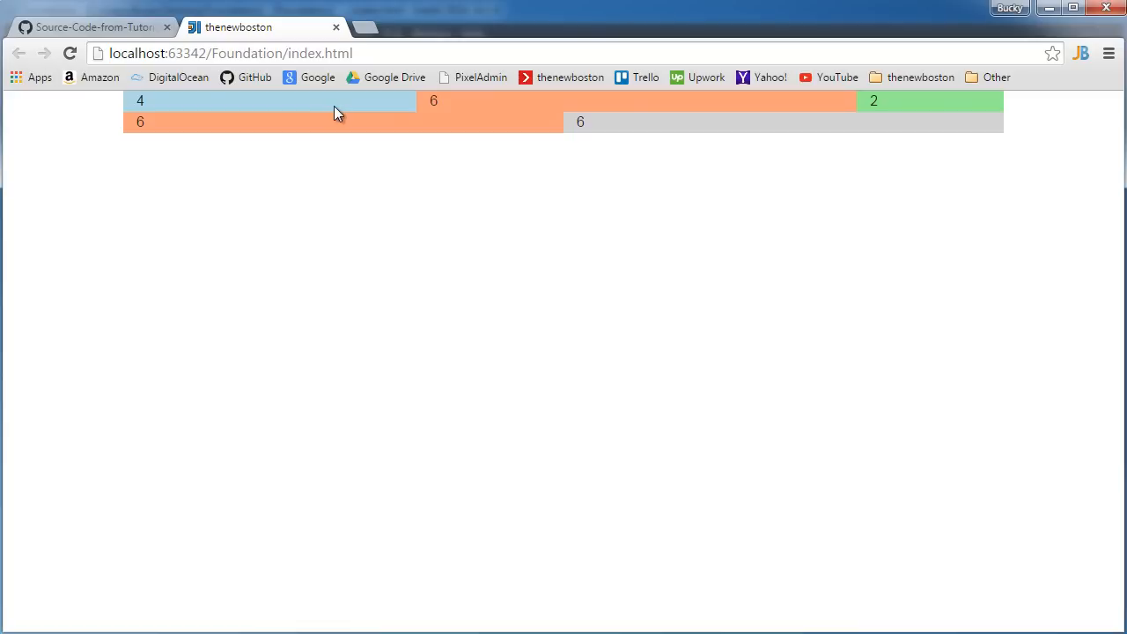
{"action": "mouse_move", "coordinate": [528, 109]}
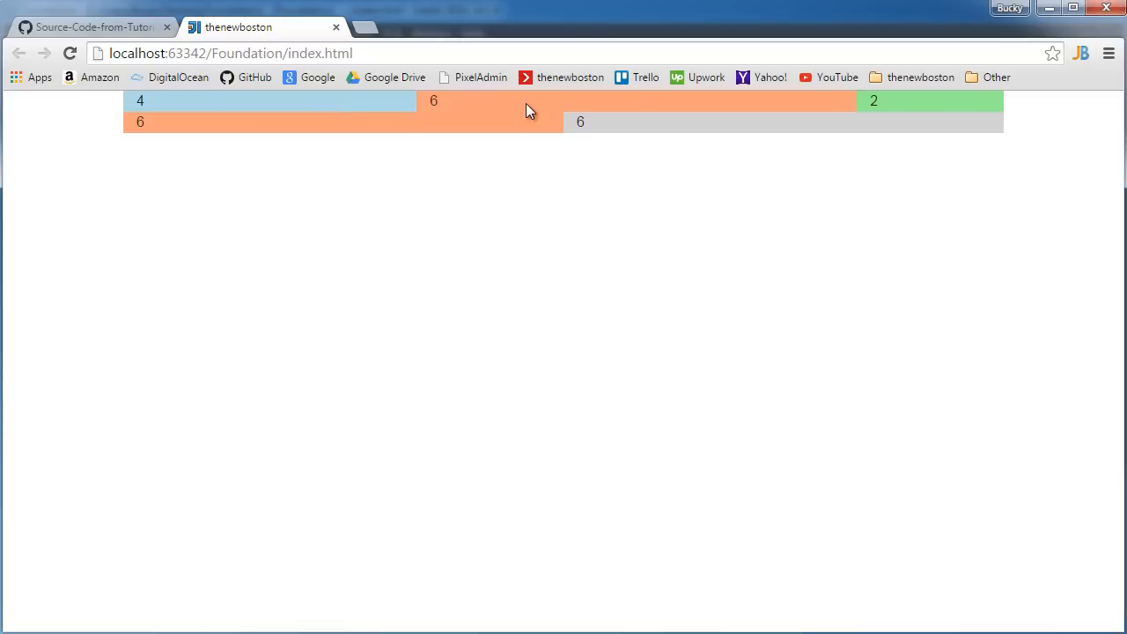
{"action": "mouse_move", "coordinate": [915, 104]}
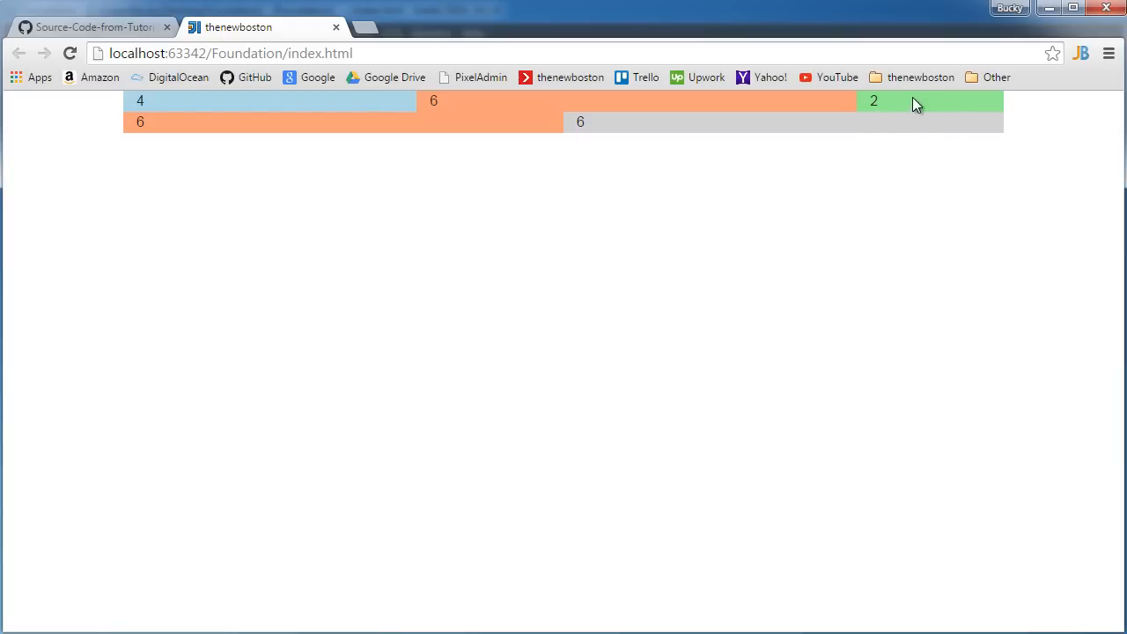
{"action": "mouse_move", "coordinate": [919, 133]}
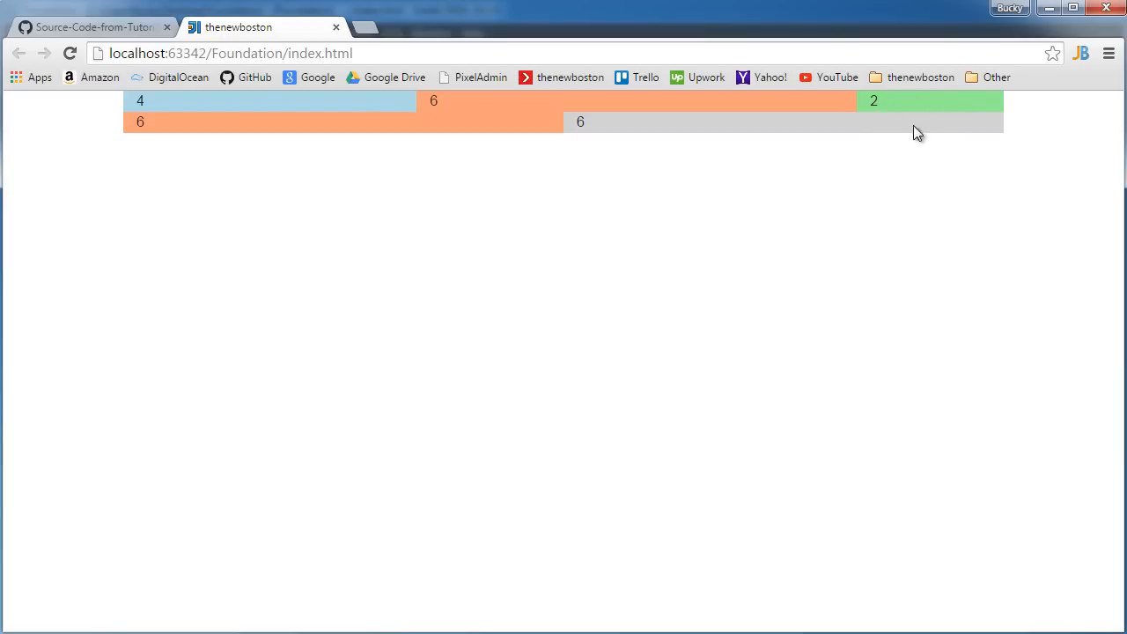
{"action": "mouse_move", "coordinate": [556, 109]}
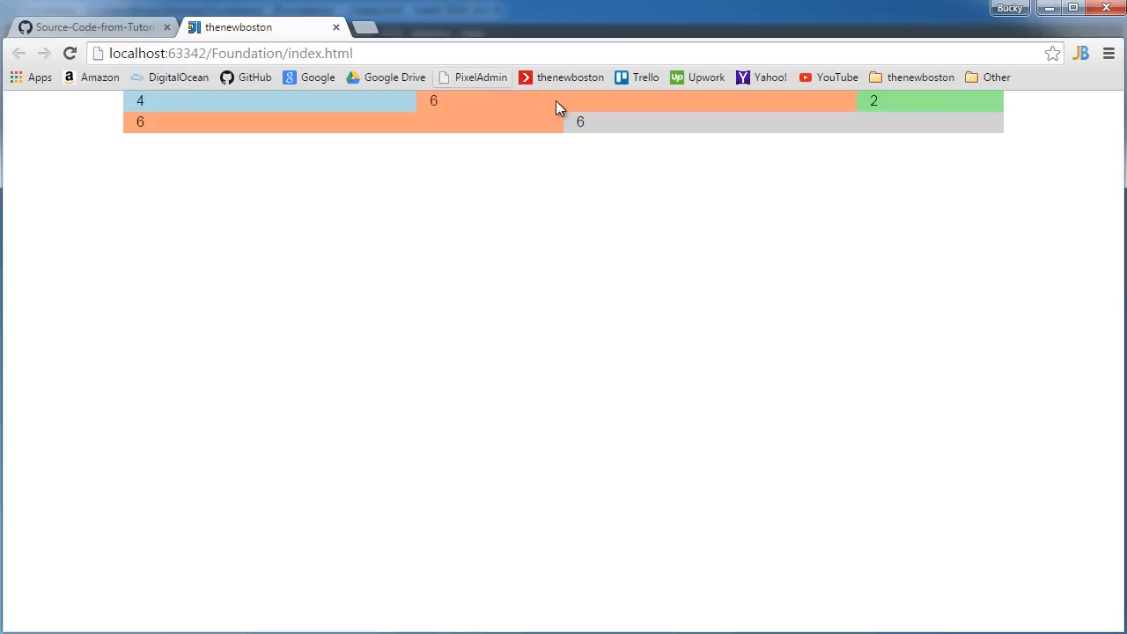
{"action": "mouse_move", "coordinate": [711, 192]}
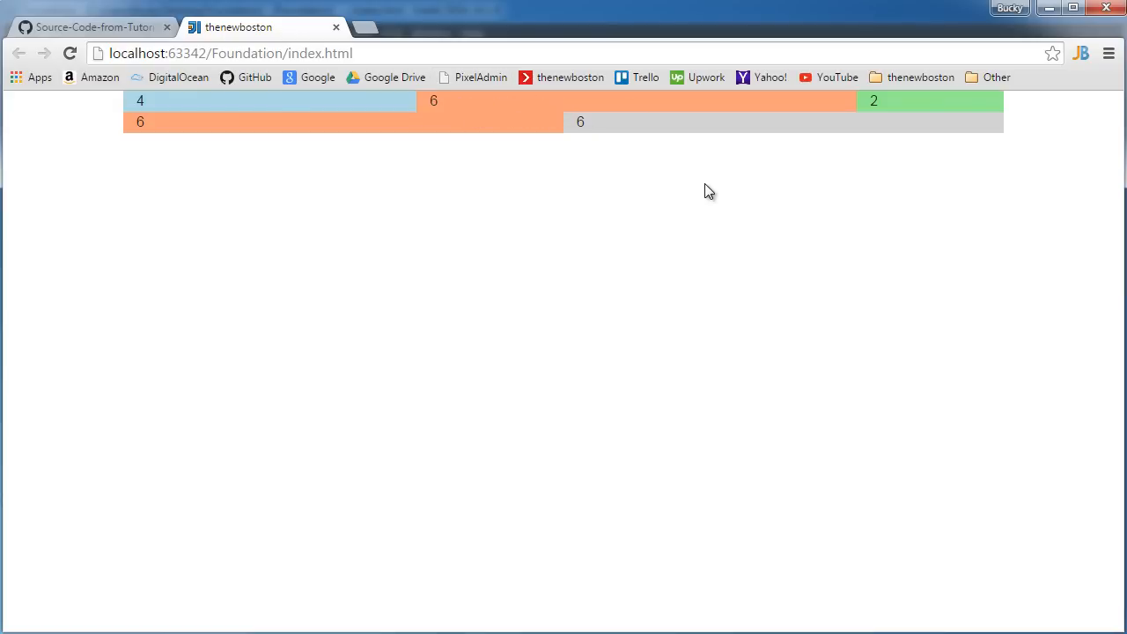
{"action": "mouse_move", "coordinate": [483, 461]}
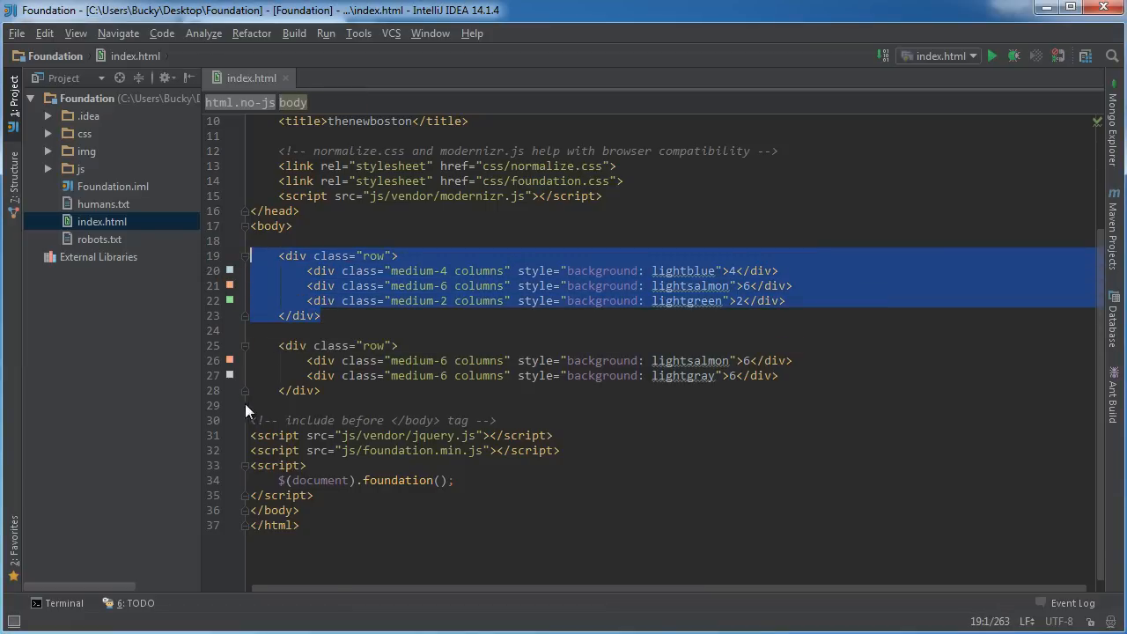
- Click back into the index.html code in IntelliJ and deselect the first row's markup
{"action": "left_click", "coordinate": [313, 345]}
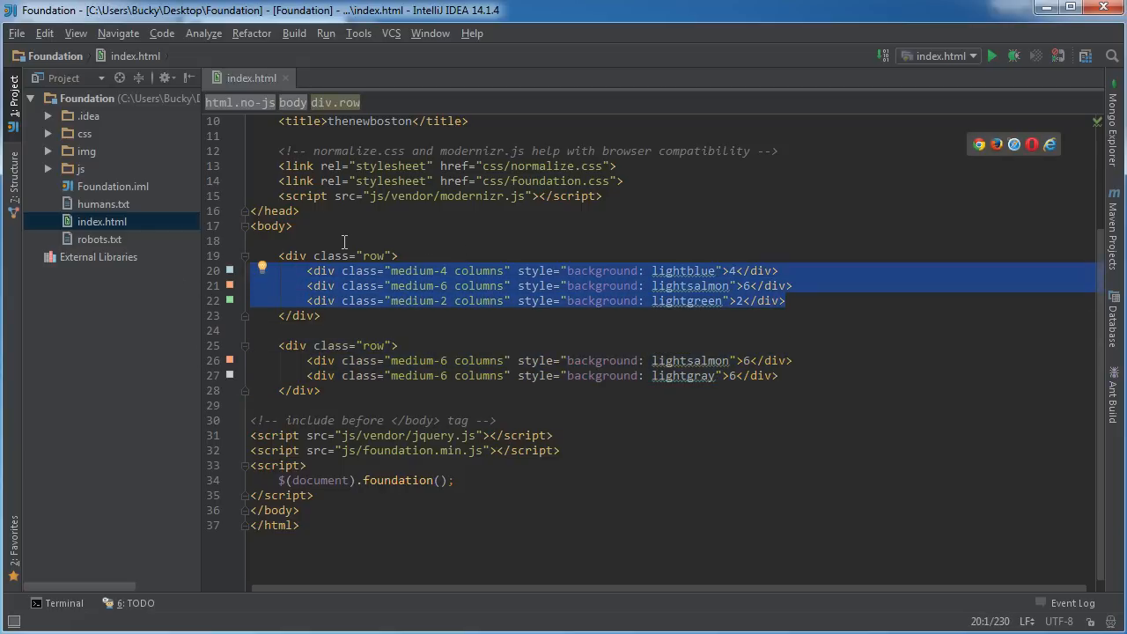
{"action": "left_click", "coordinate": [321, 315]}
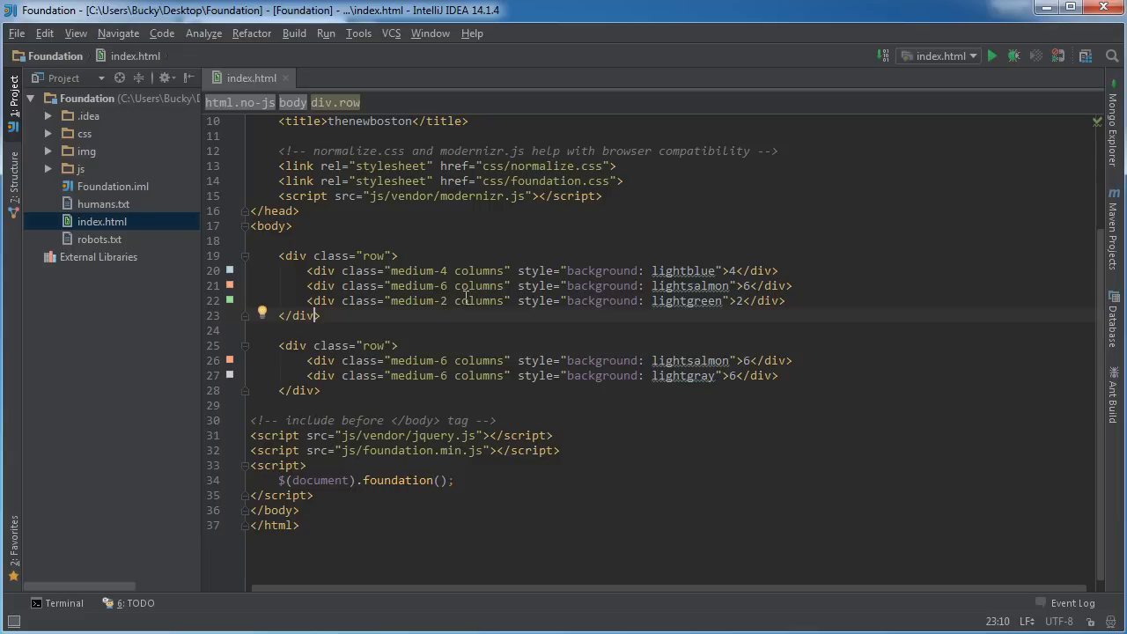